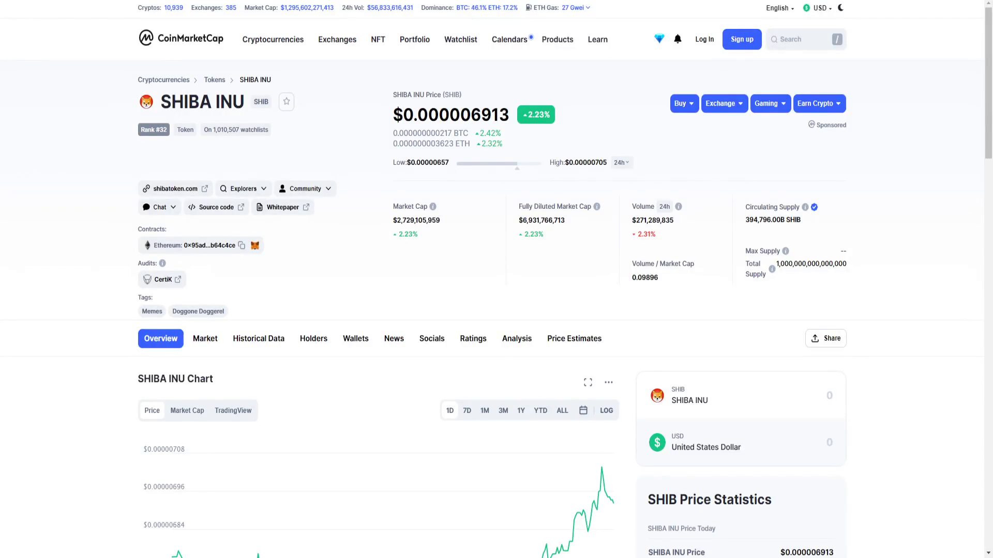
Inspect the SHIBA INU 1D price chart, then switch it to the 7D range.
{"action": "scroll", "scroll_direction": "down", "scroll_amount": 3}
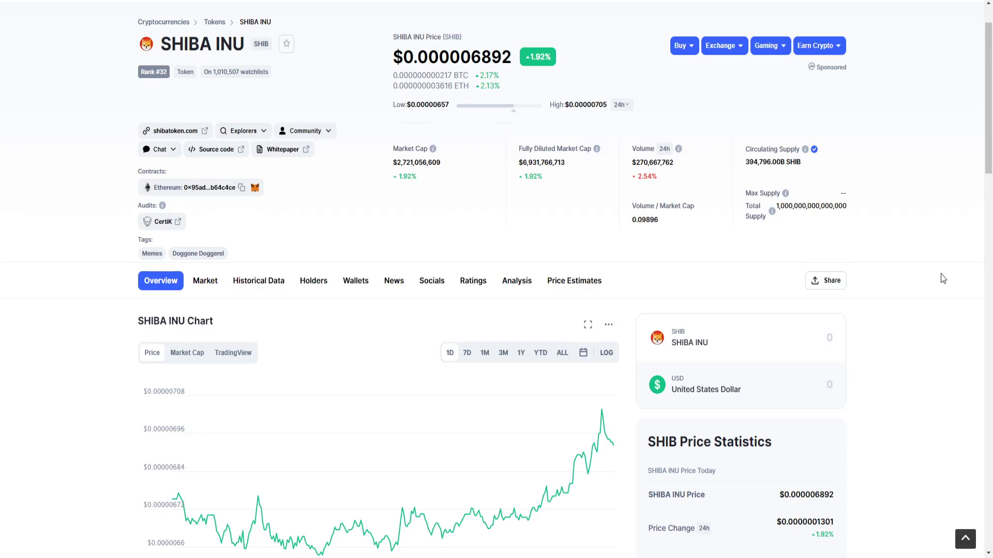
{"action": "scroll", "scroll_direction": "down", "scroll_amount": 3}
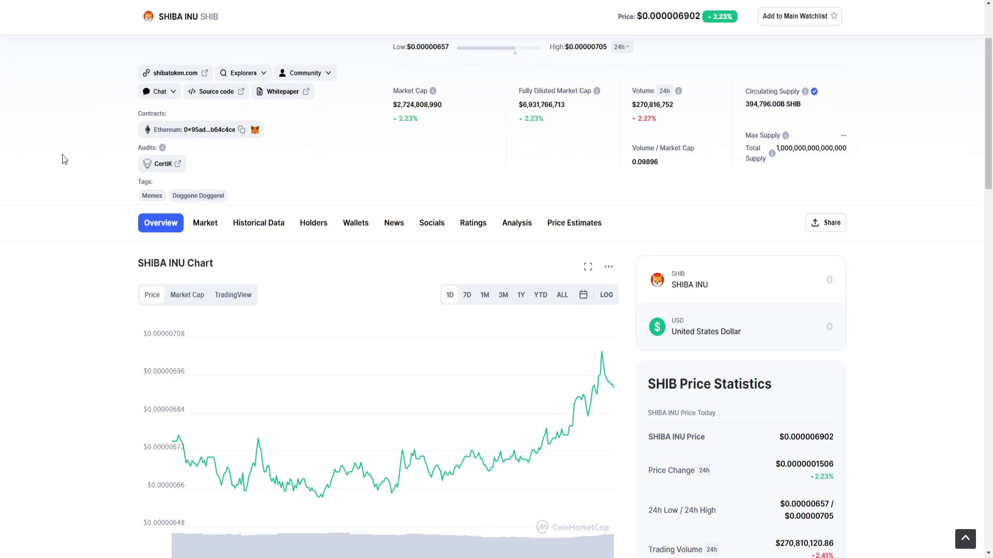
{"action": "mouse_move", "coordinate": [43, 191]}
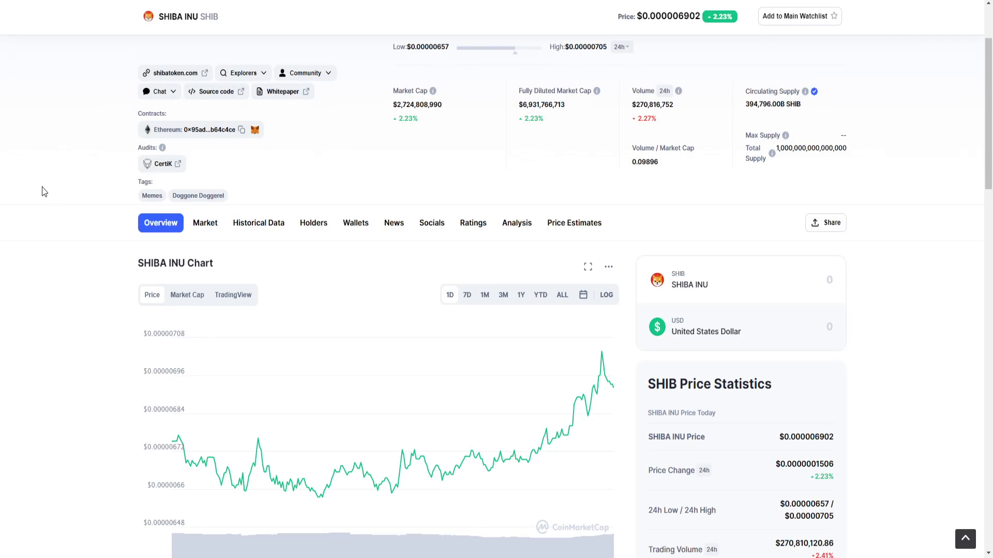
{"action": "scroll", "scroll_direction": "down", "scroll_amount": 3}
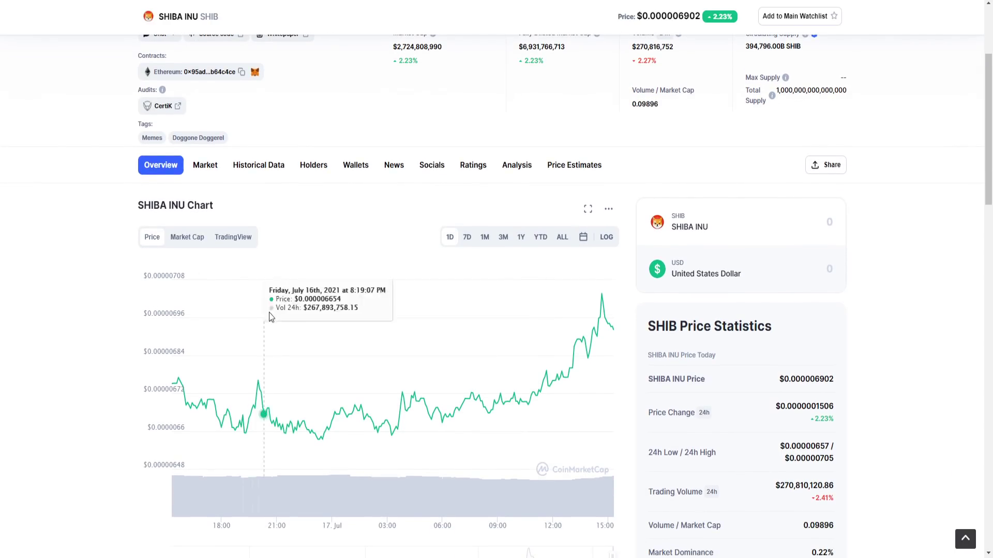
{"action": "mouse_move", "coordinate": [226, 408]}
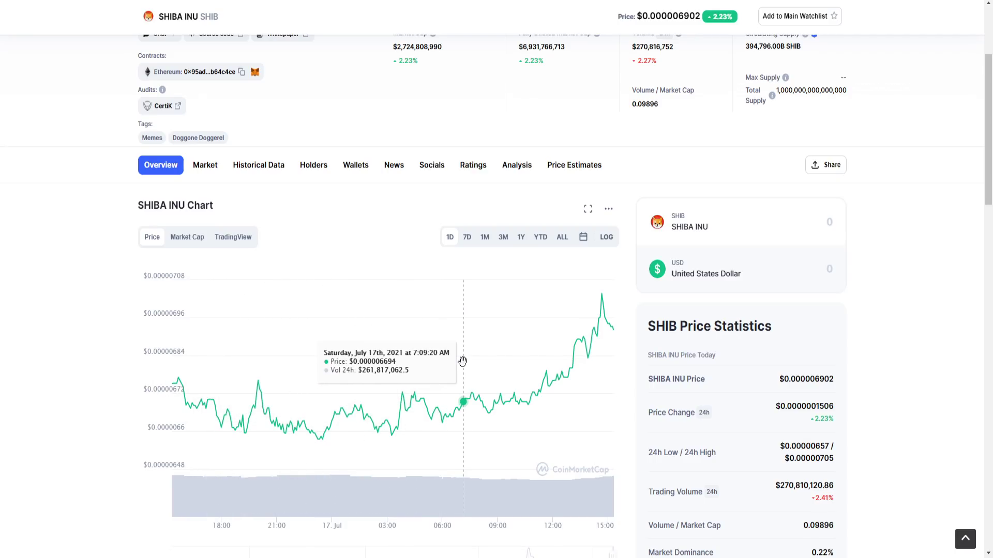
{"action": "mouse_move", "coordinate": [461, 285]}
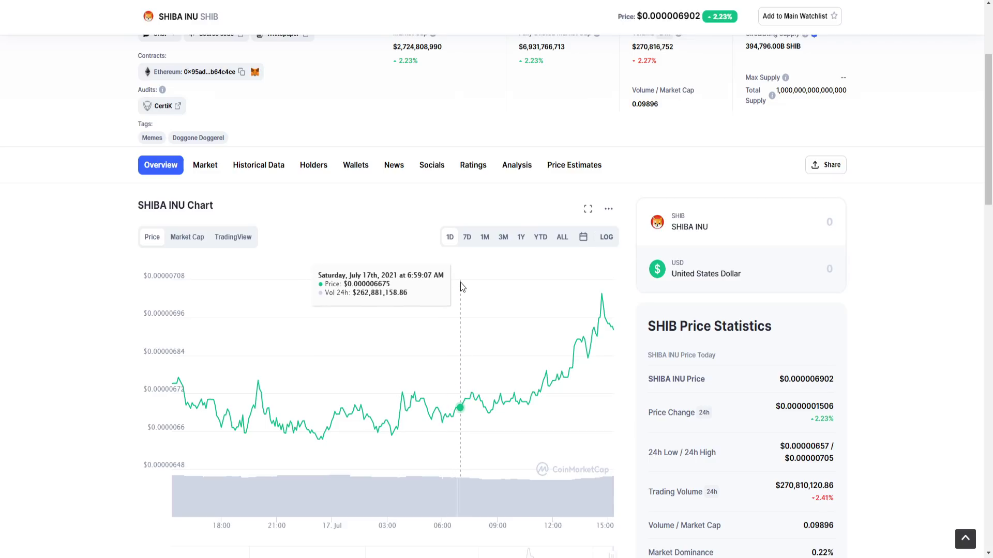
{"action": "left_click", "coordinate": [468, 237]}
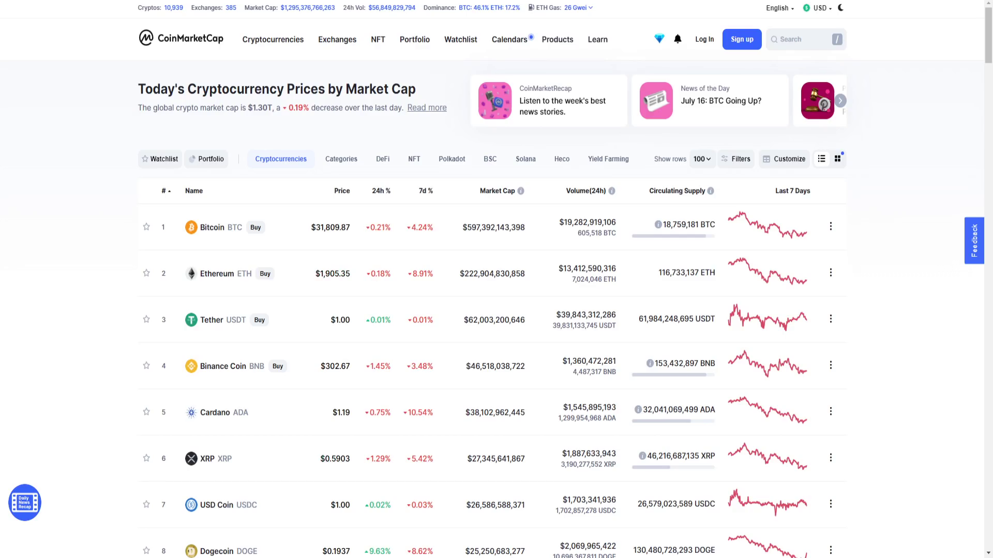
{"action": "mouse_move", "coordinate": [757, 319]}
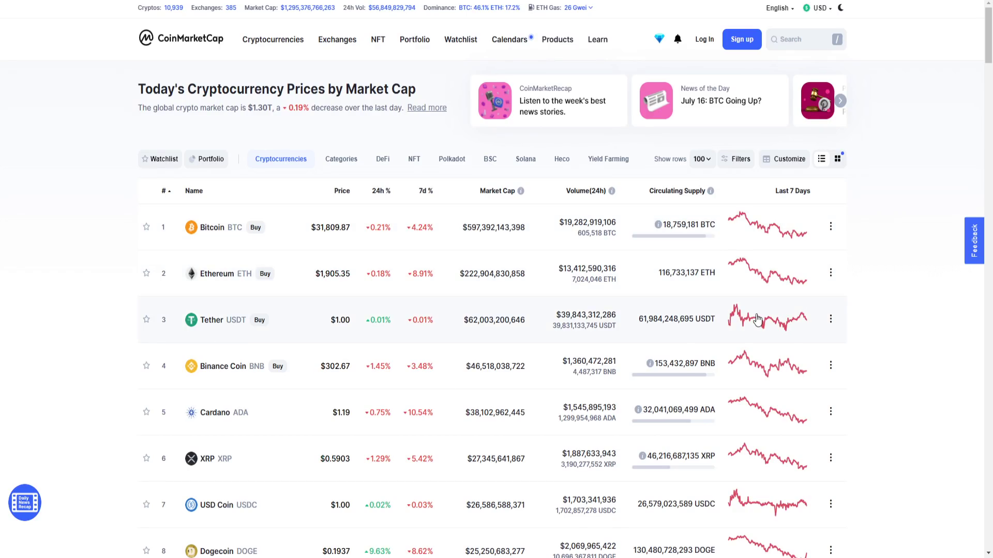
{"action": "mouse_move", "coordinate": [245, 5]}
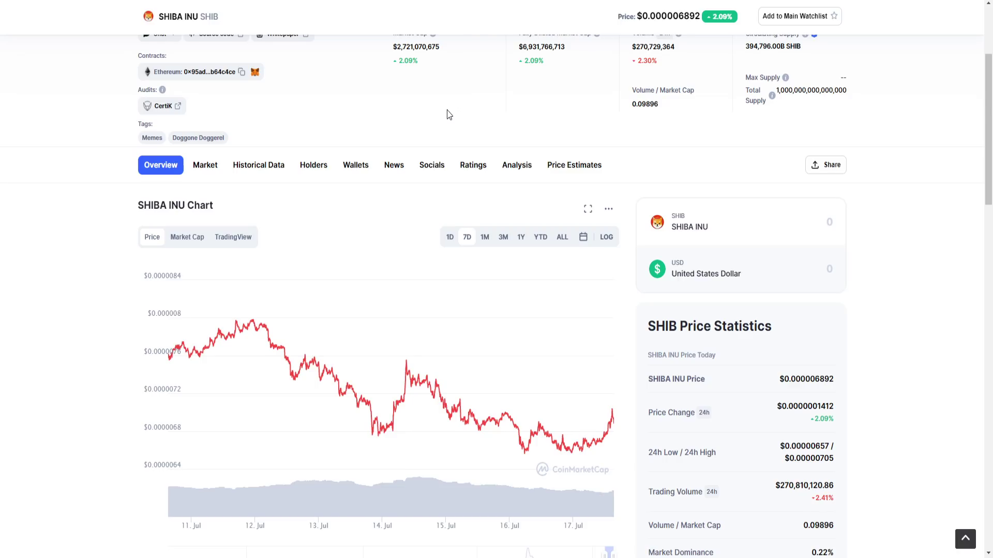
{"action": "mouse_move", "coordinate": [534, 25]}
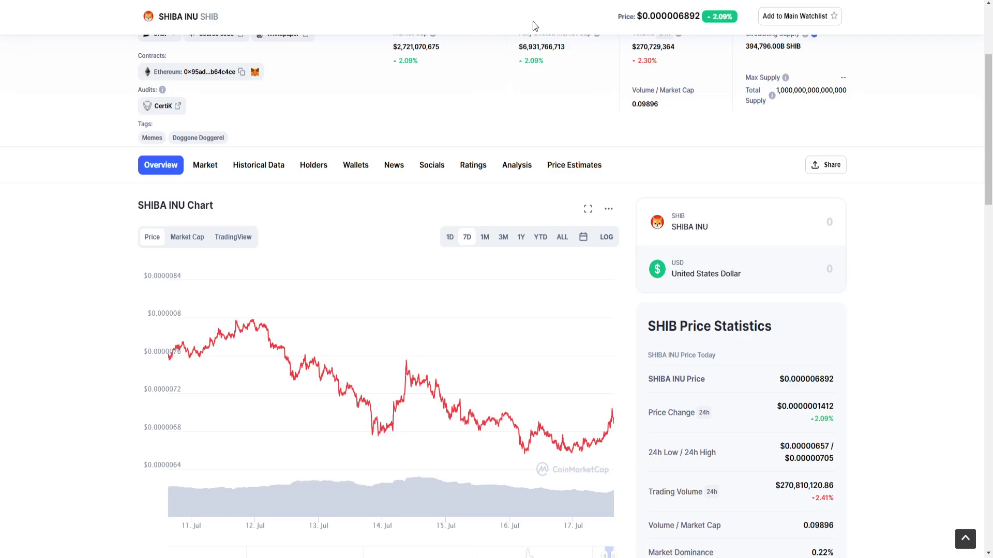
{"action": "mouse_move", "coordinate": [477, 15]}
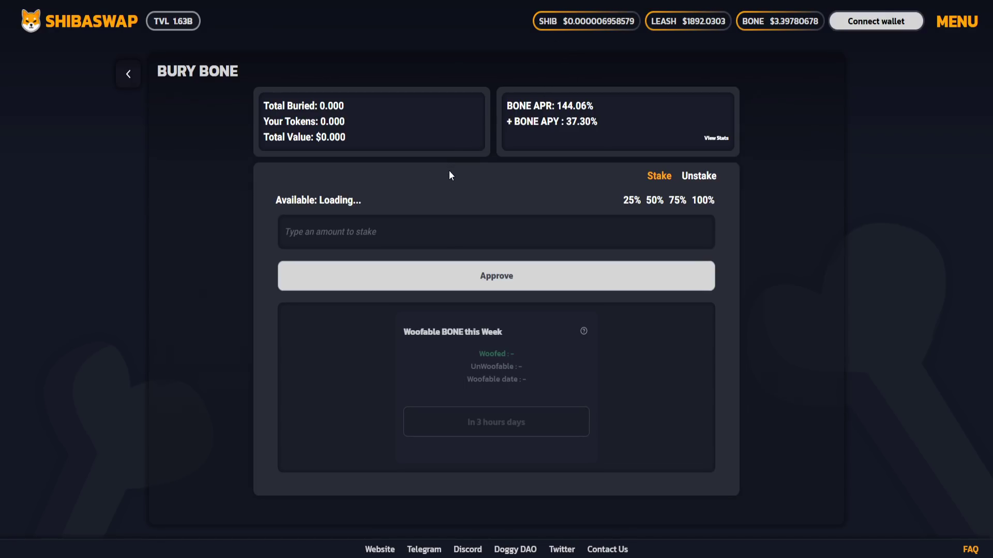
{"action": "mouse_move", "coordinate": [217, 112]}
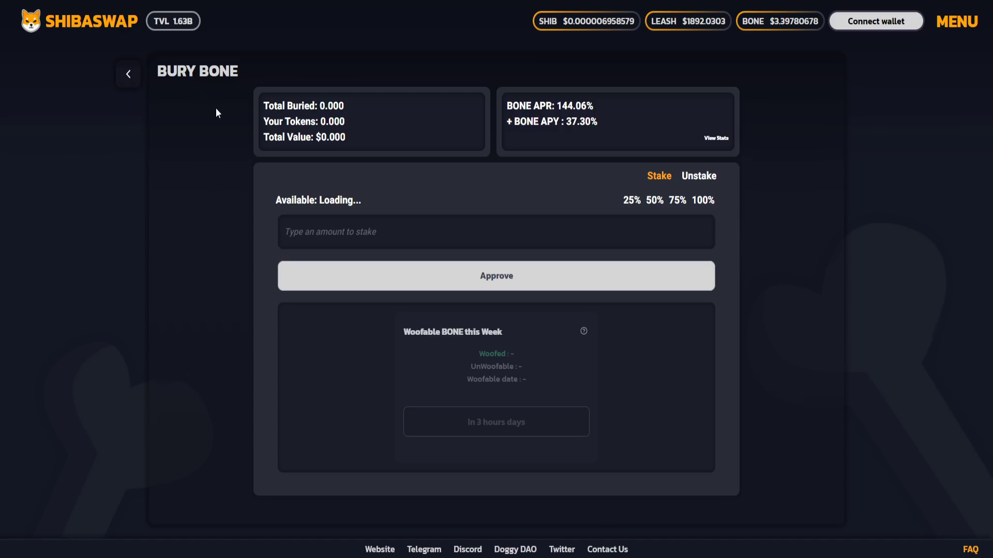
{"action": "mouse_move", "coordinate": [175, 73]}
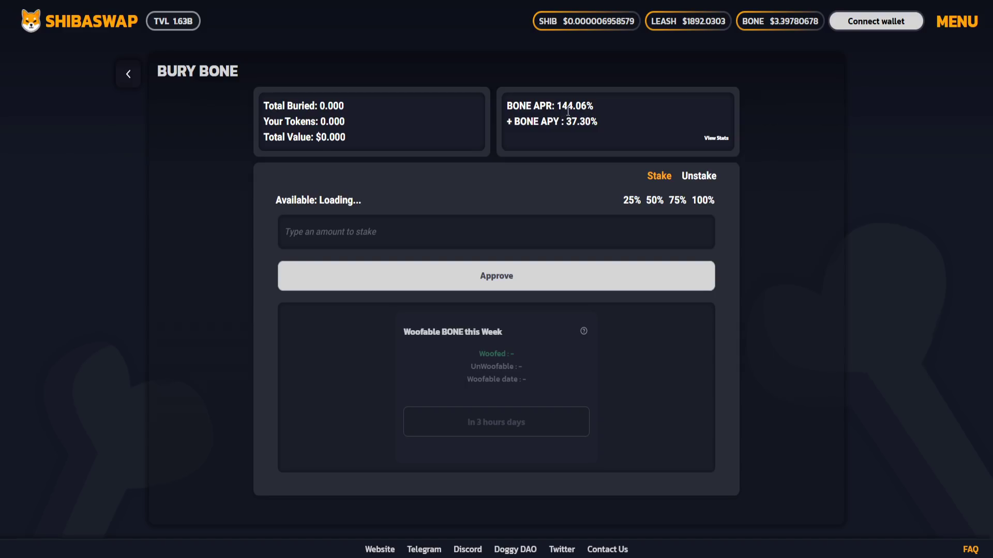
{"action": "mouse_move", "coordinate": [536, 127]}
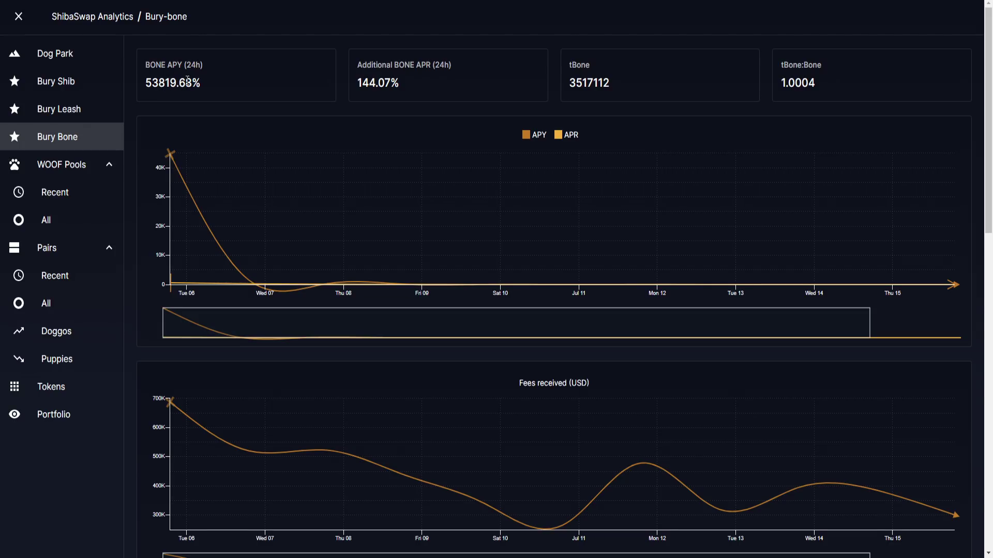
{"action": "mouse_move", "coordinate": [417, 44]}
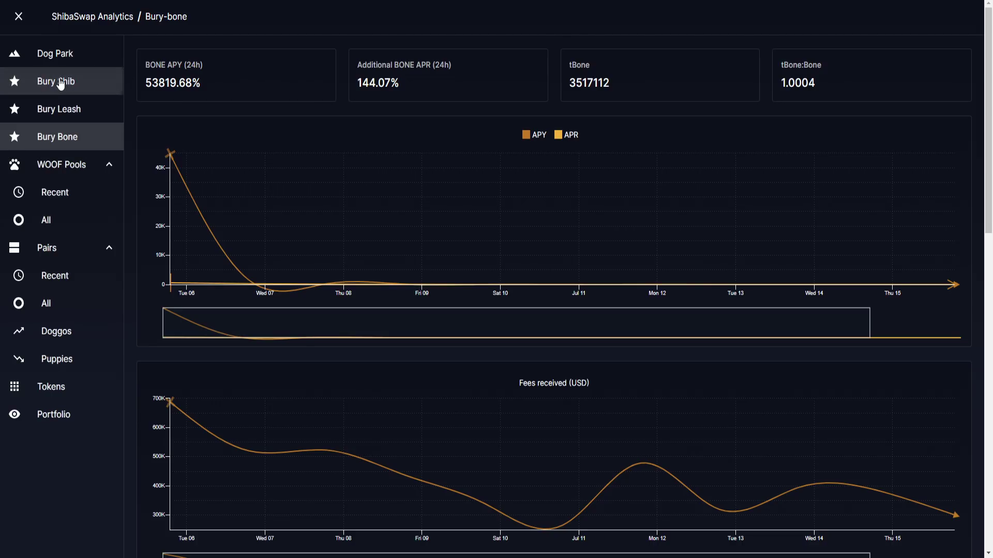
View Bury Shib stats, visit its ShibaSwap staking page, and return via View Stats.
{"action": "left_click", "coordinate": [55, 82]}
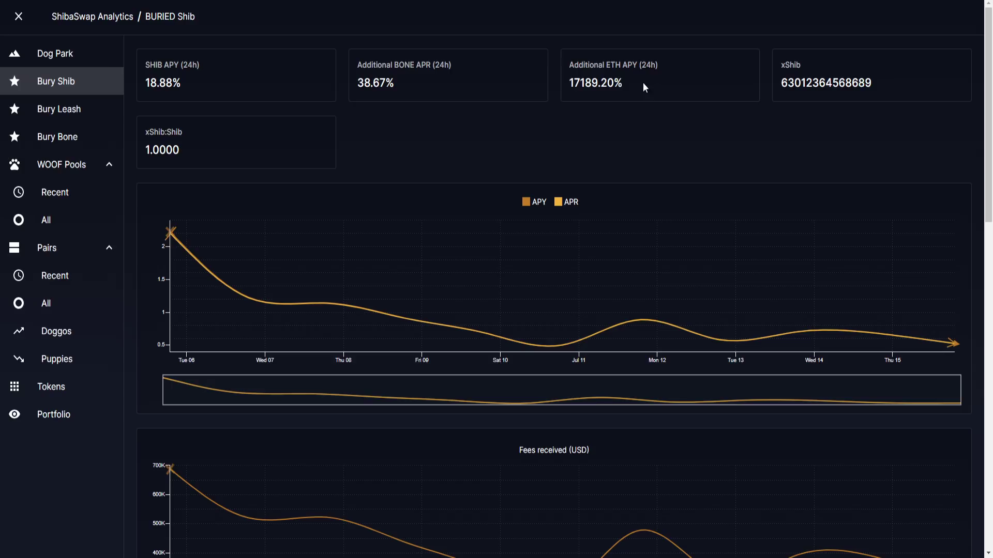
{"action": "mouse_move", "coordinate": [585, 94]}
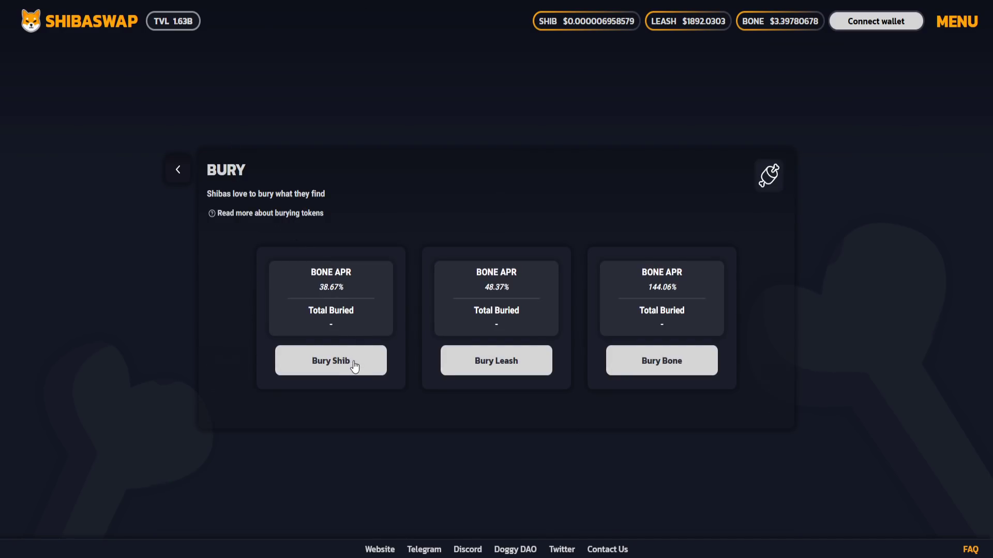
{"action": "left_click", "coordinate": [330, 360]}
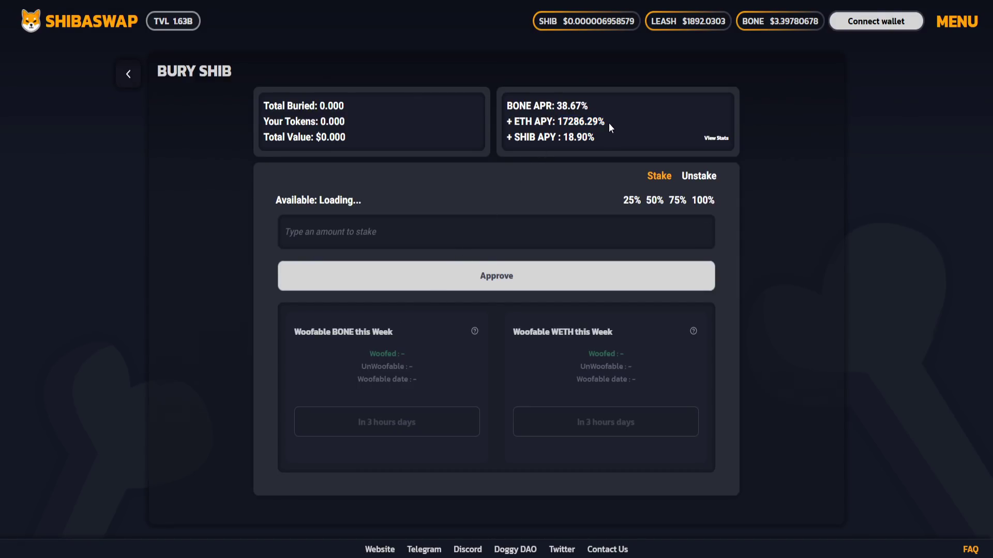
{"action": "mouse_move", "coordinate": [457, 386]}
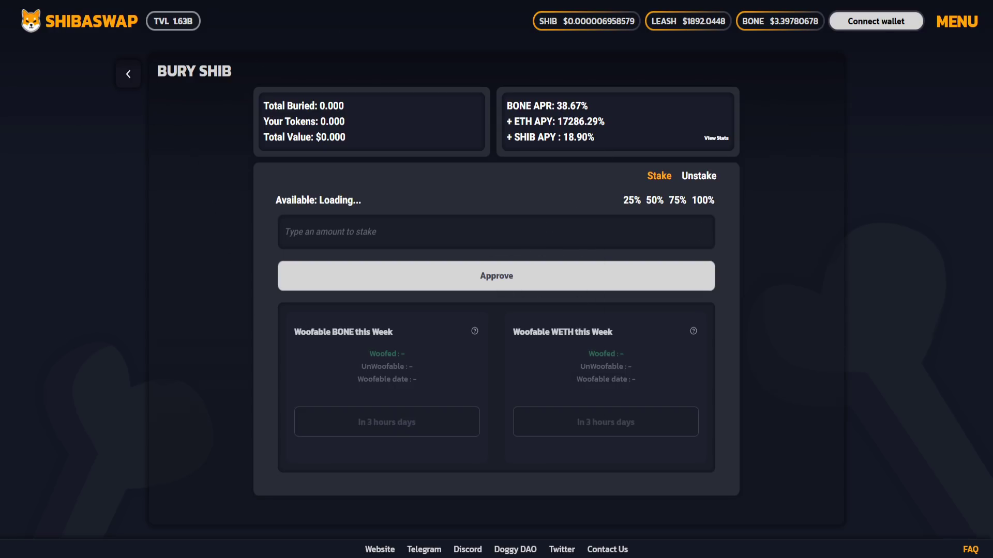
{"action": "left_click", "coordinate": [715, 138]}
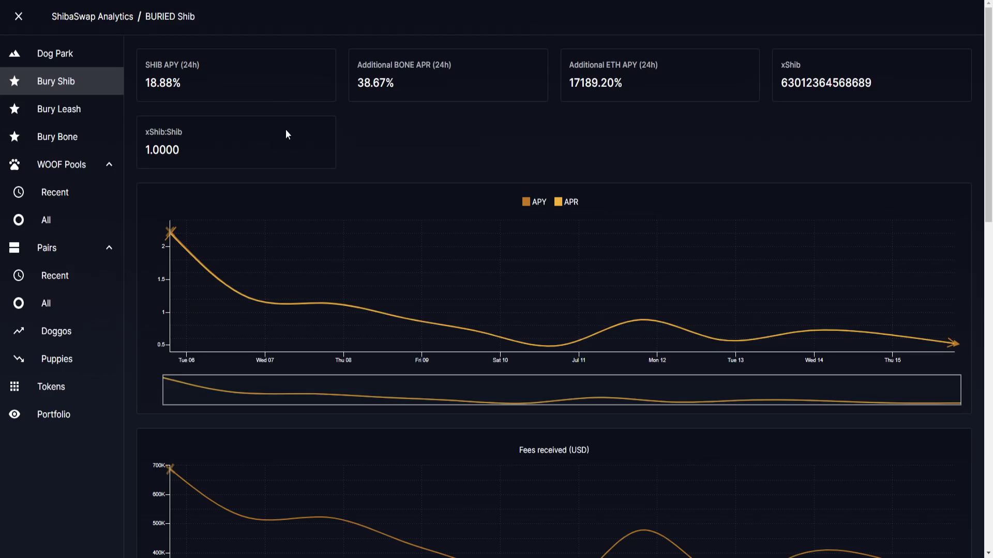
{"action": "left_click", "coordinate": [57, 136]}
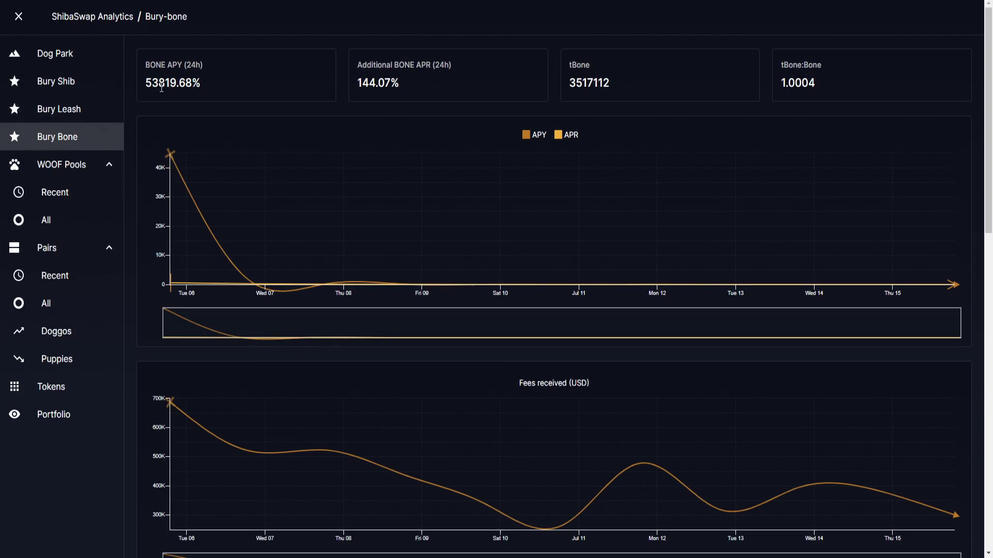
{"action": "mouse_move", "coordinate": [177, 77]}
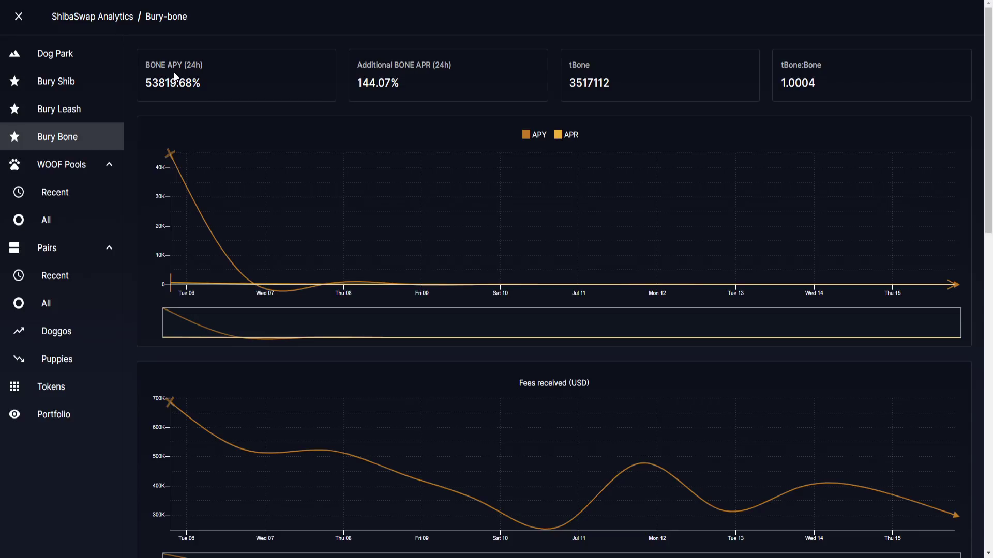
{"action": "mouse_move", "coordinate": [460, 106]}
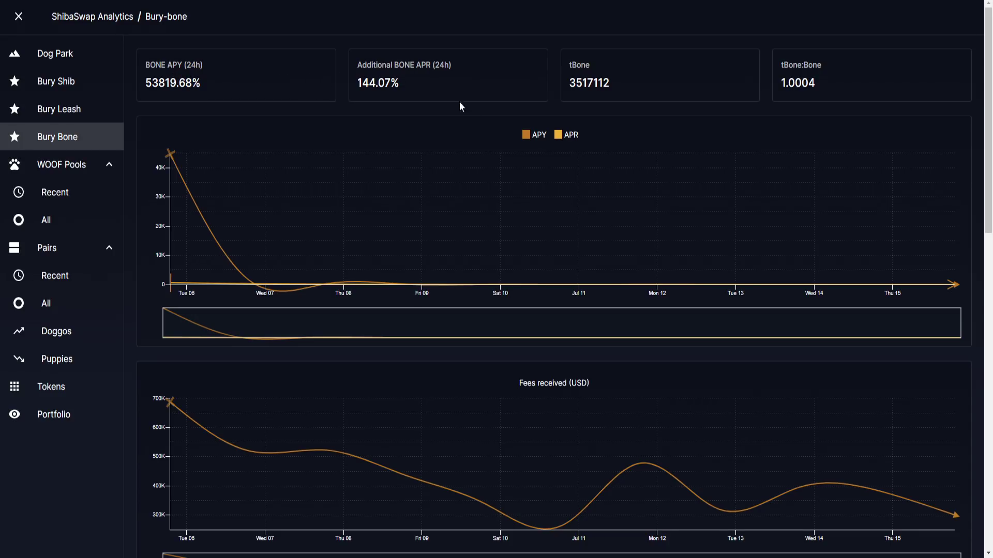
{"action": "mouse_move", "coordinate": [506, 124]}
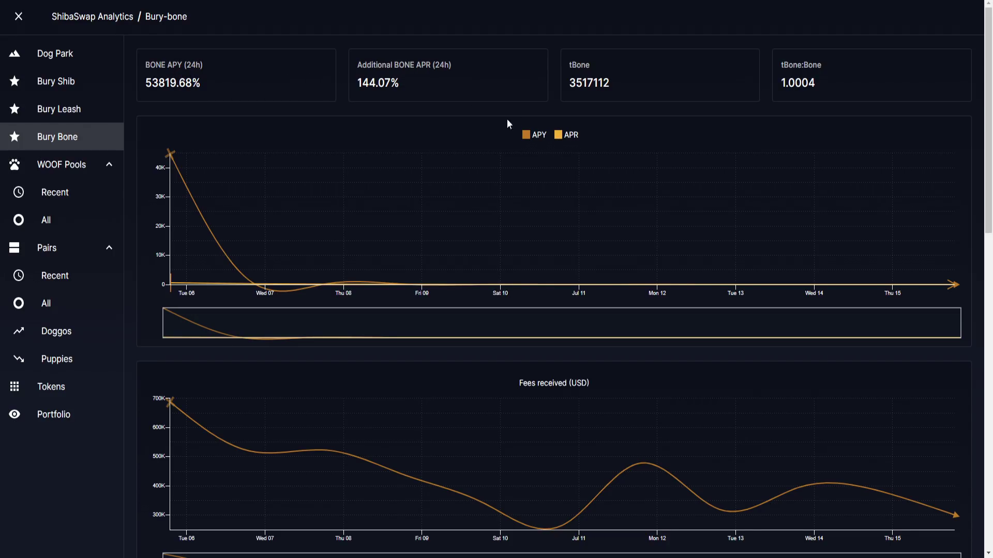
{"action": "mouse_move", "coordinate": [458, 185]}
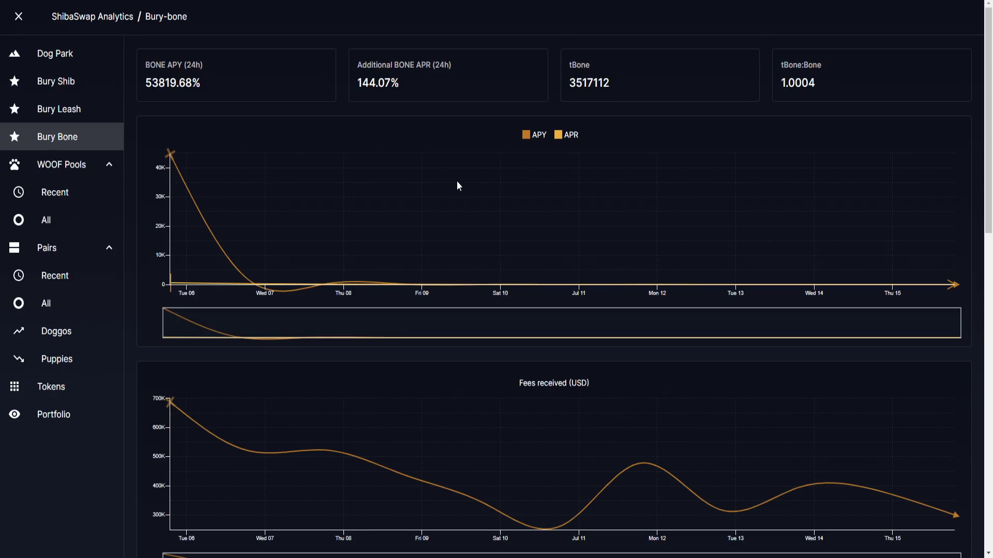
{"action": "mouse_move", "coordinate": [533, 173]}
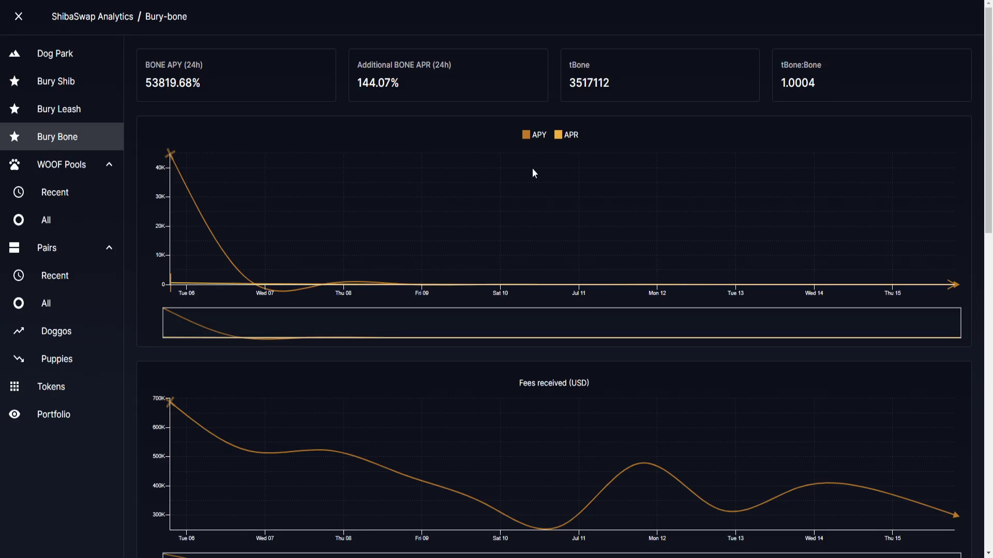
{"action": "mouse_move", "coordinate": [162, 89]}
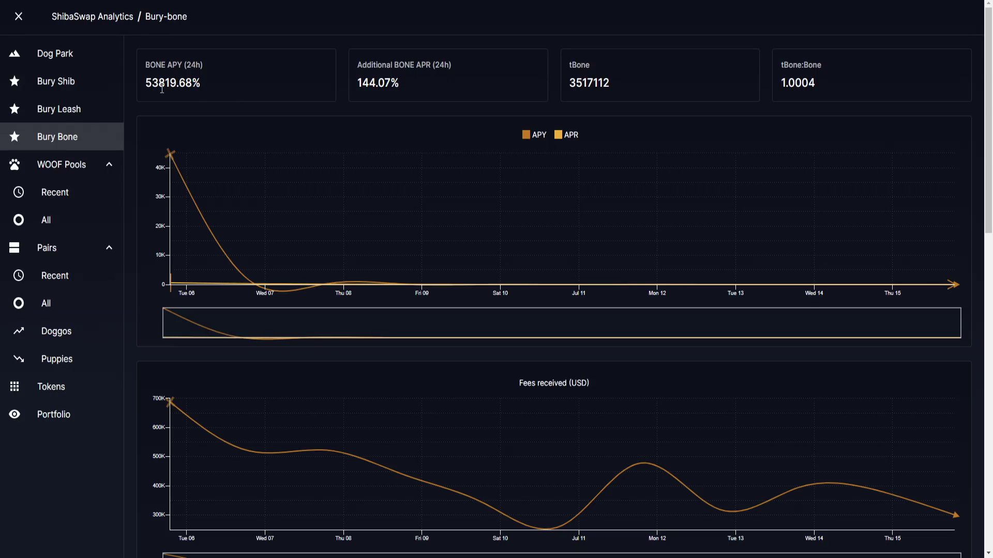
{"action": "mouse_move", "coordinate": [218, 81]}
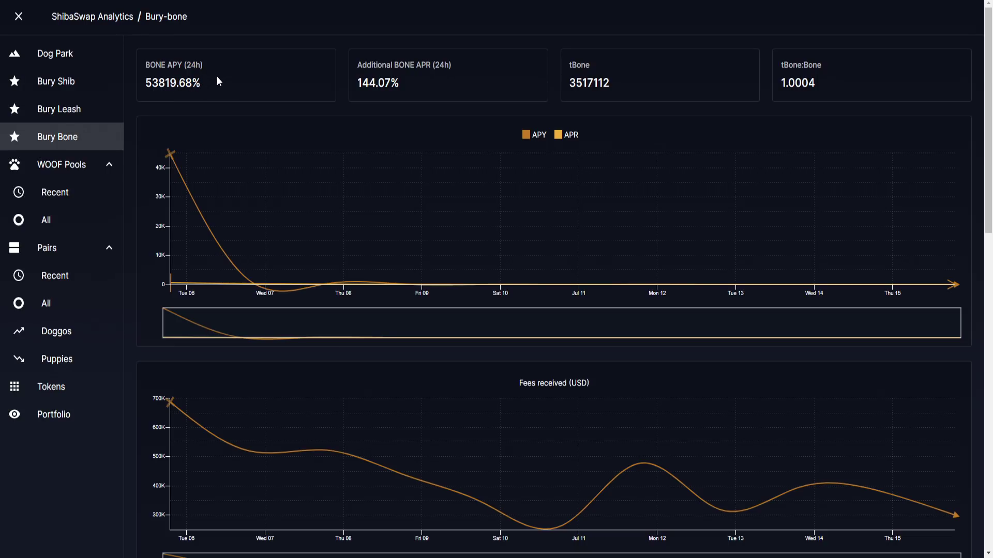
{"action": "mouse_move", "coordinate": [232, 93]}
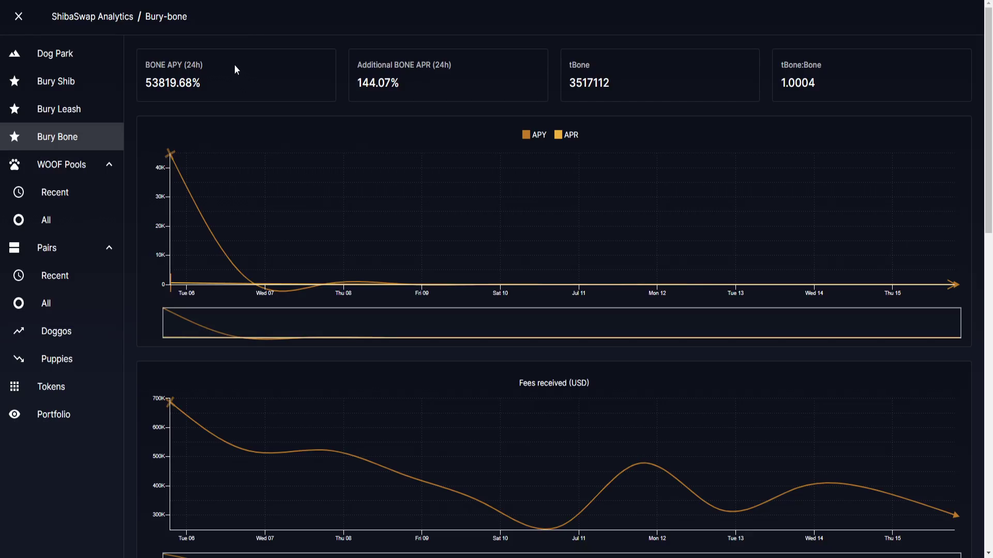
{"action": "mouse_move", "coordinate": [191, 65]}
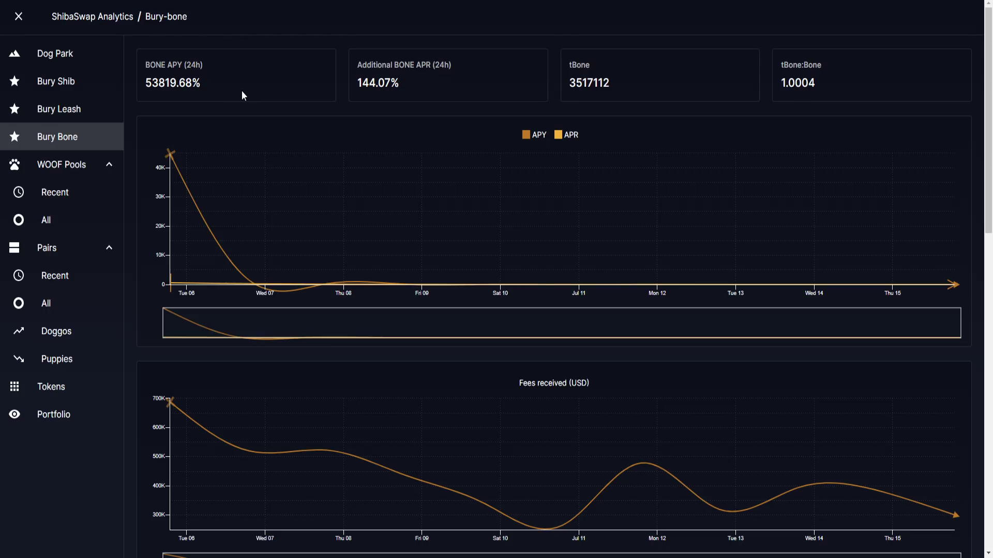
{"action": "mouse_move", "coordinate": [254, 90]}
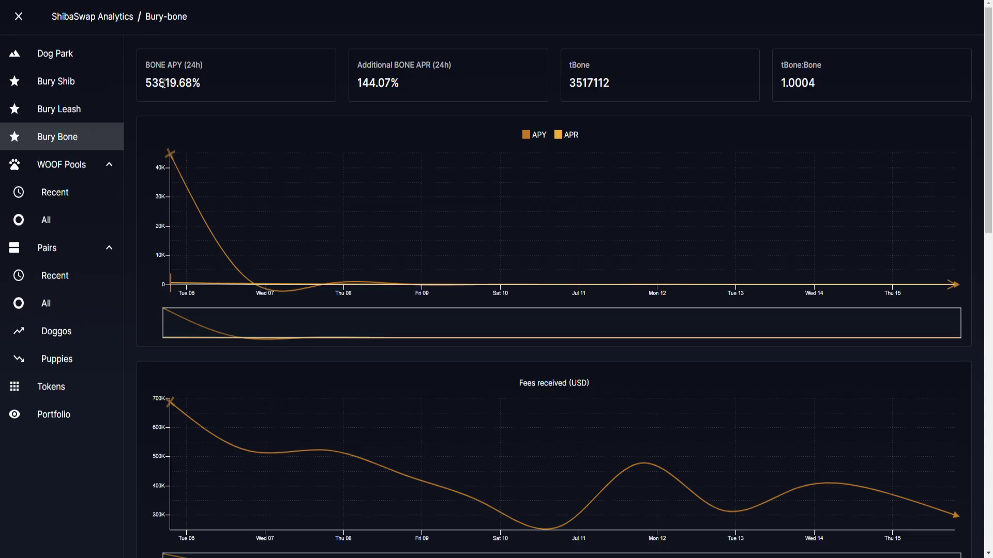
{"action": "mouse_move", "coordinate": [257, 93]}
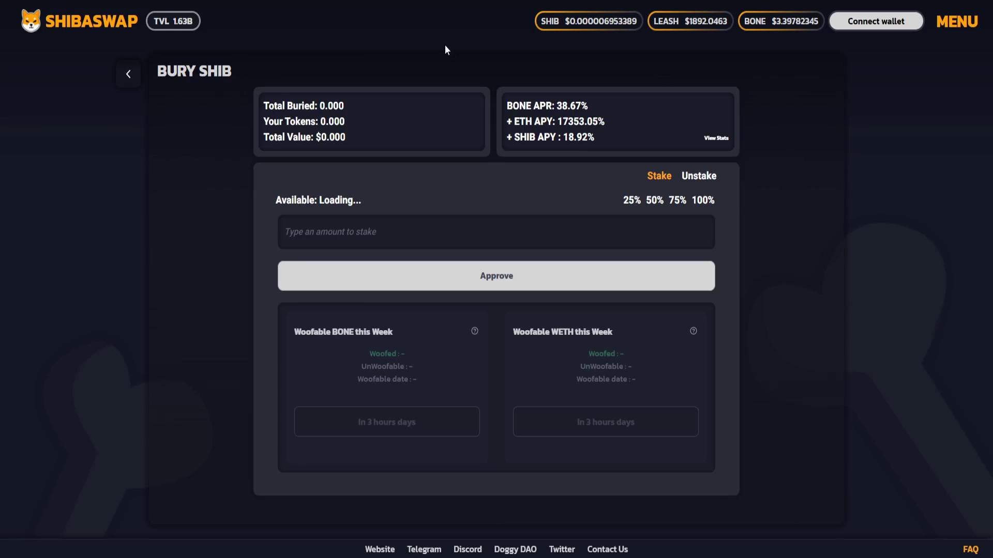
{"action": "mouse_move", "coordinate": [335, 442]}
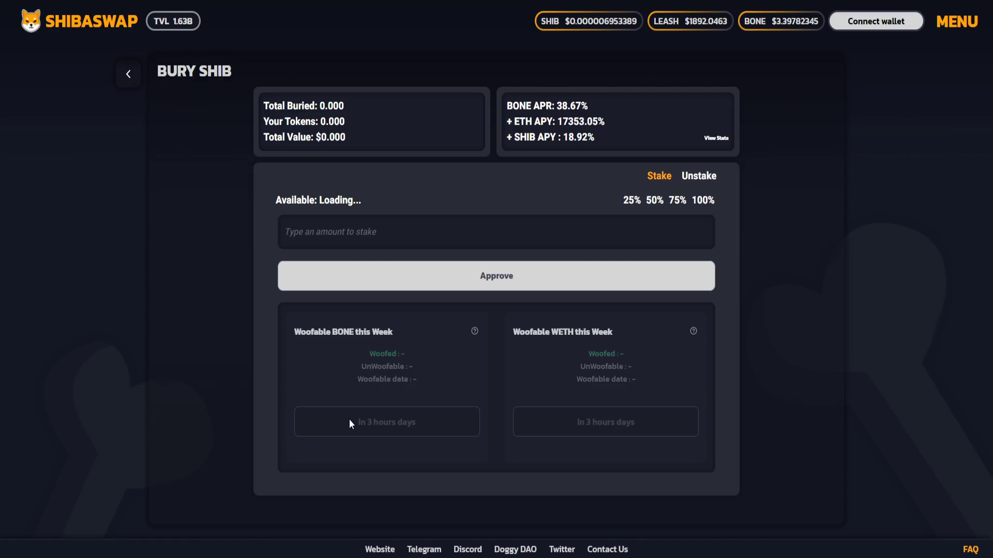
{"action": "mouse_move", "coordinate": [305, 402]}
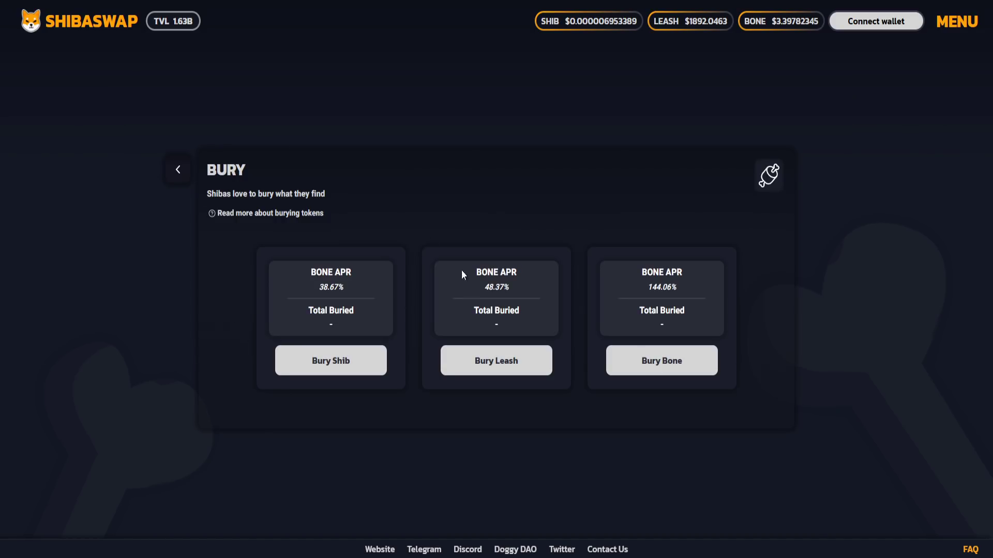
{"action": "left_click", "coordinate": [496, 361]}
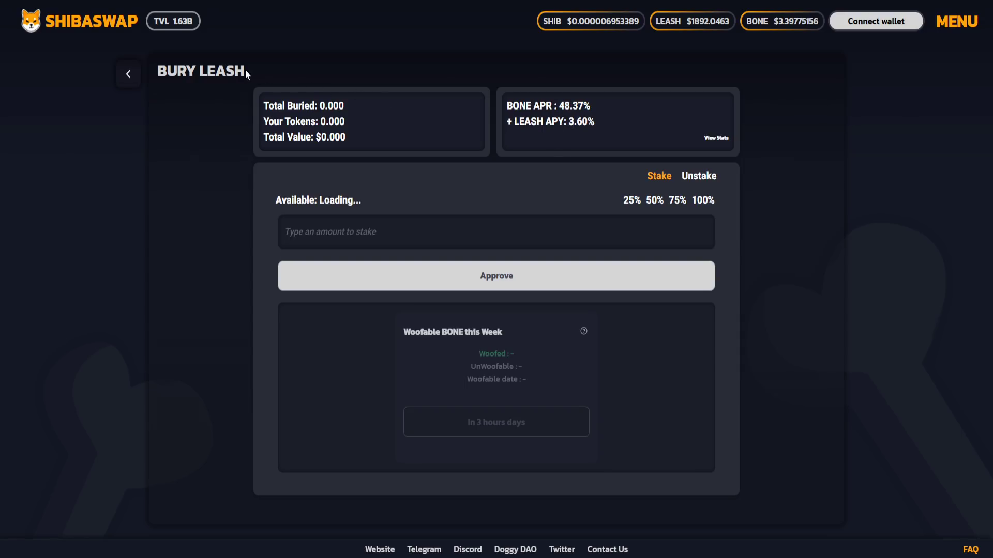
{"action": "left_click", "coordinate": [128, 74]}
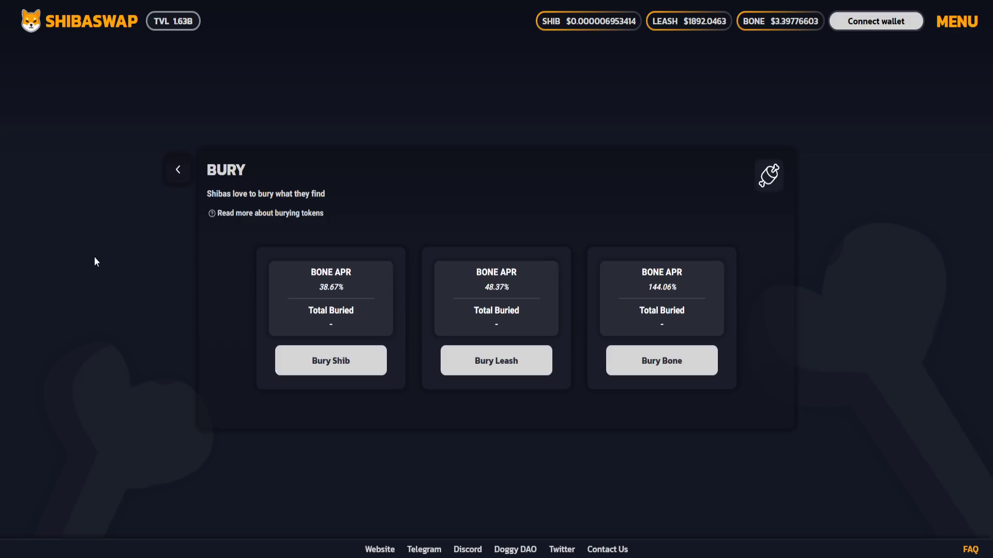
{"action": "mouse_move", "coordinate": [123, 242]}
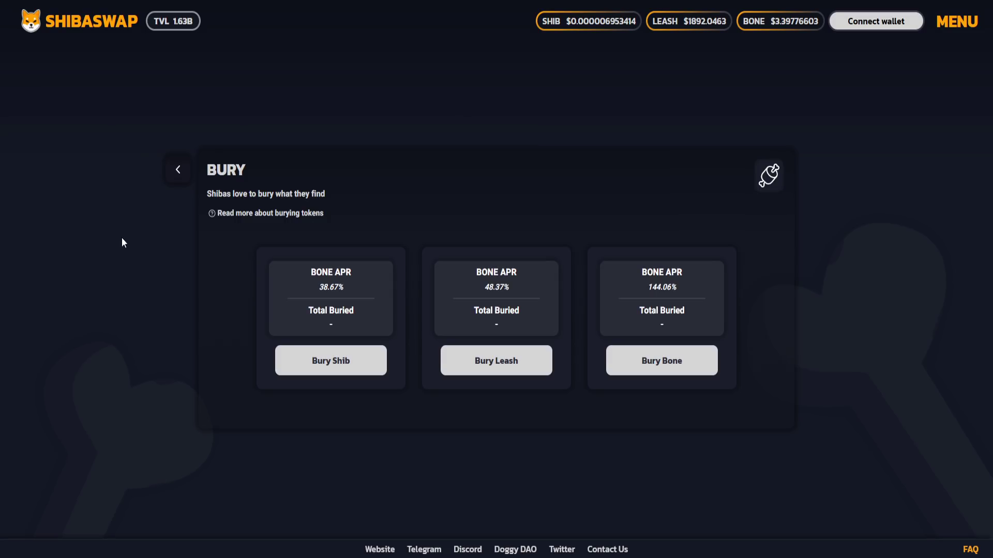
{"action": "mouse_move", "coordinate": [263, 107]}
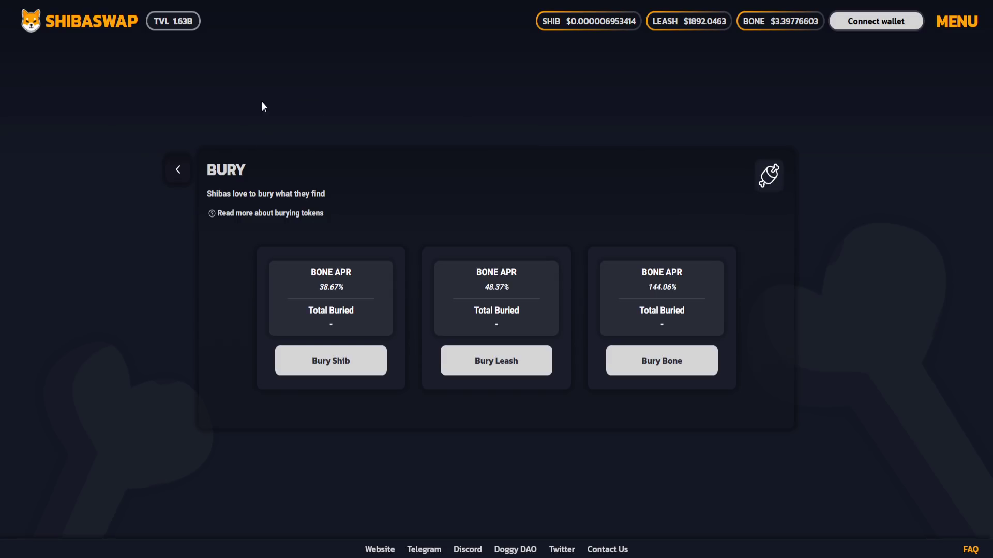
Return to the ShibaSwap home dashboard and open the WOOF farm pools page.
{"action": "left_click", "coordinate": [178, 169]}
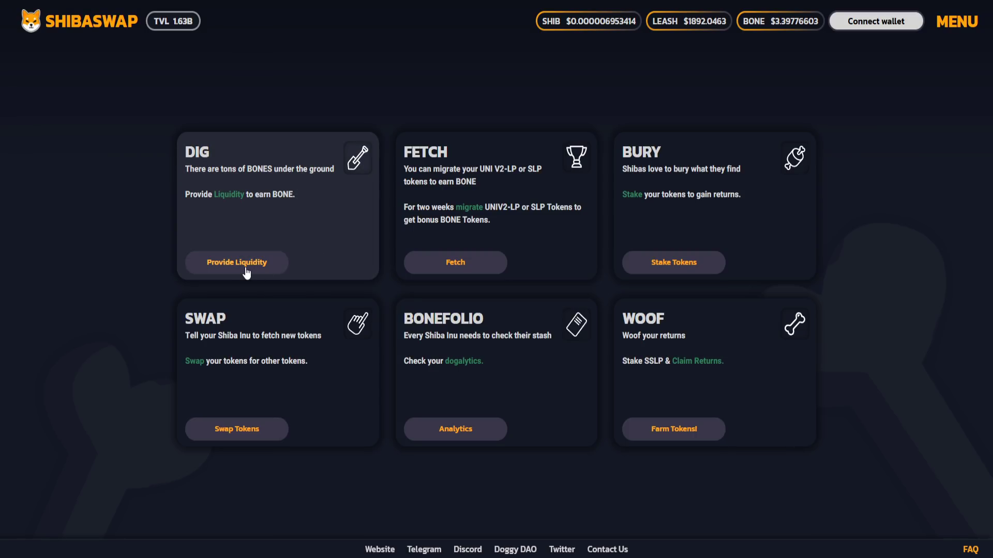
{"action": "left_click", "coordinate": [236, 262]}
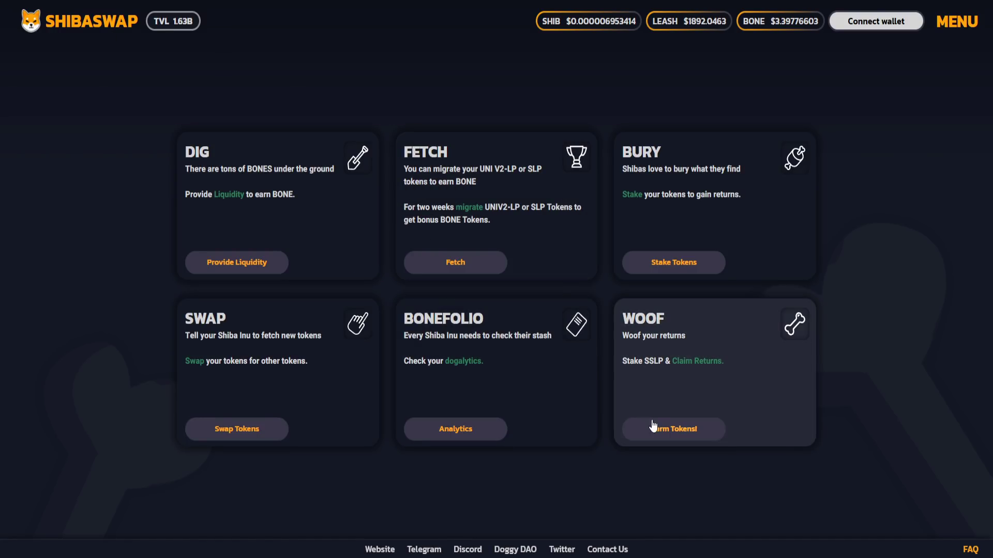
{"action": "left_click", "coordinate": [674, 429]}
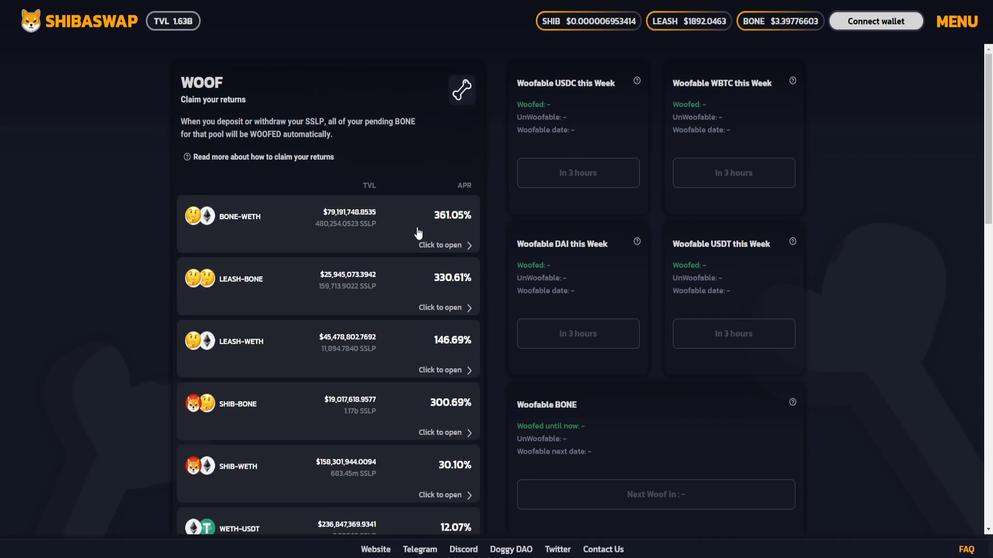
Switch to the Analytics tab and list all WOOF pools, BONE-WETH ranked first.
{"action": "left_click", "coordinate": [440, 245]}
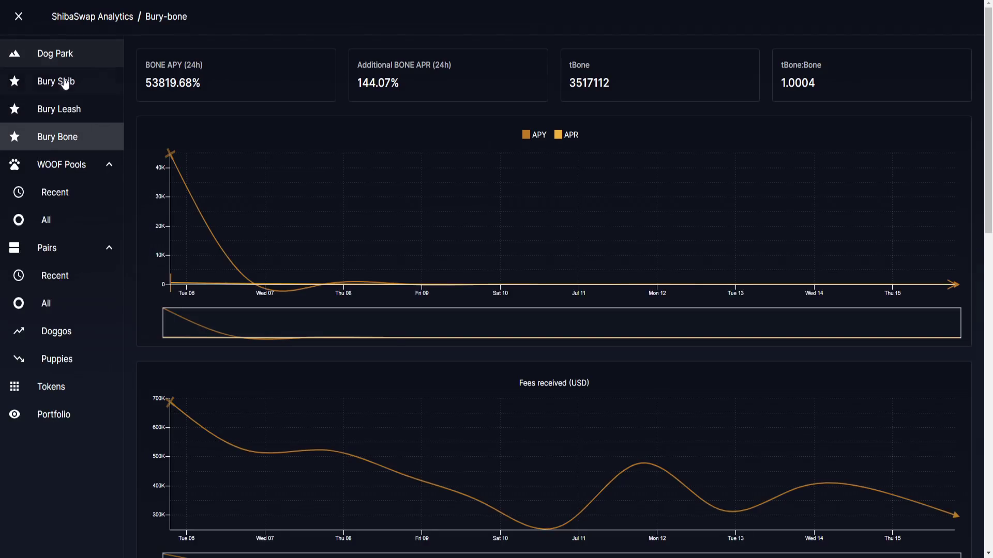
{"action": "mouse_move", "coordinate": [81, 160]}
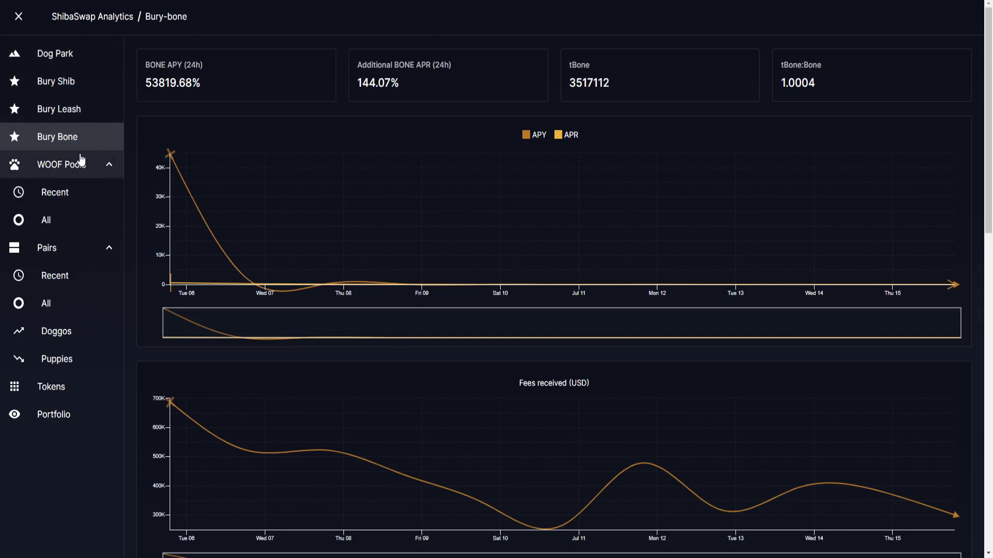
{"action": "left_click", "coordinate": [45, 220]}
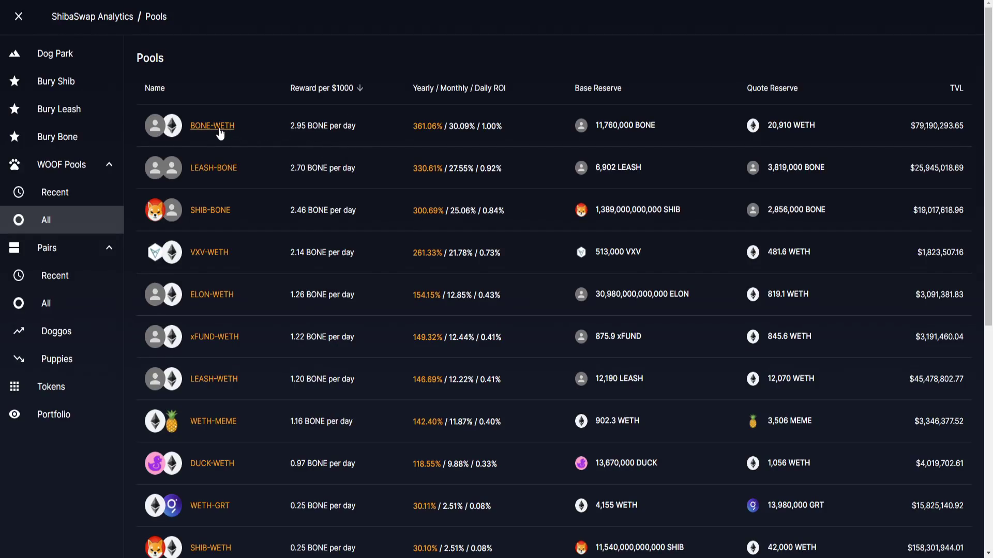
{"action": "left_click", "coordinate": [211, 125]}
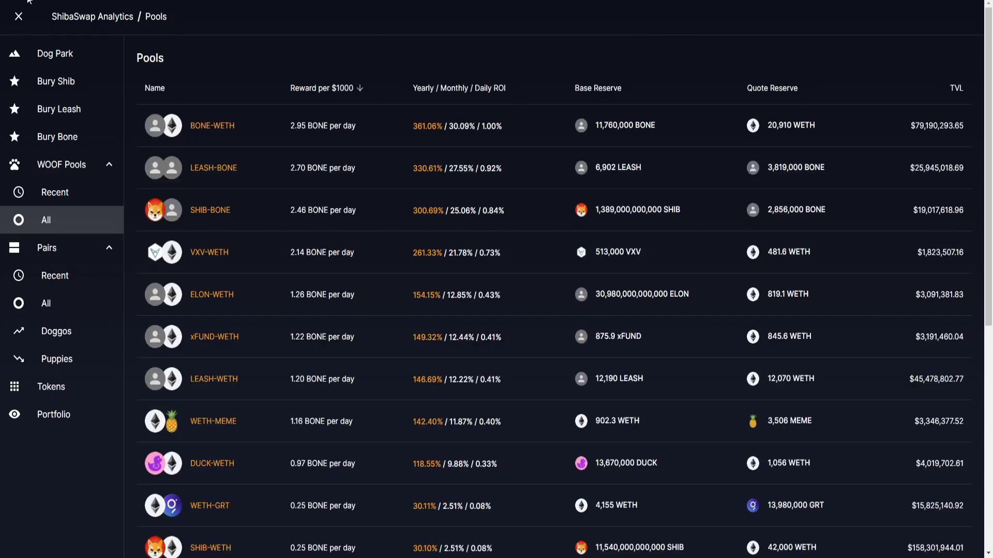
{"action": "mouse_move", "coordinate": [342, 93]}
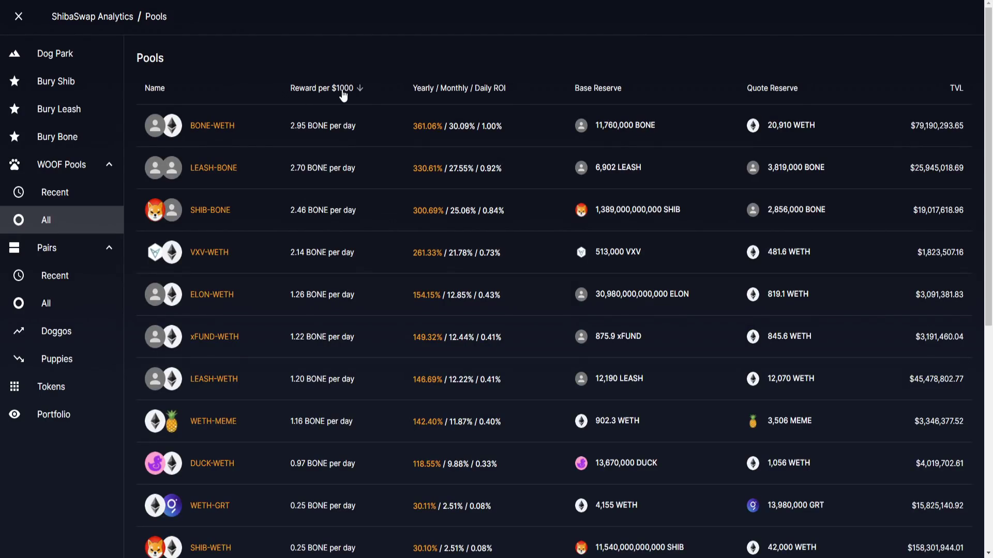
{"action": "mouse_move", "coordinate": [219, 133]}
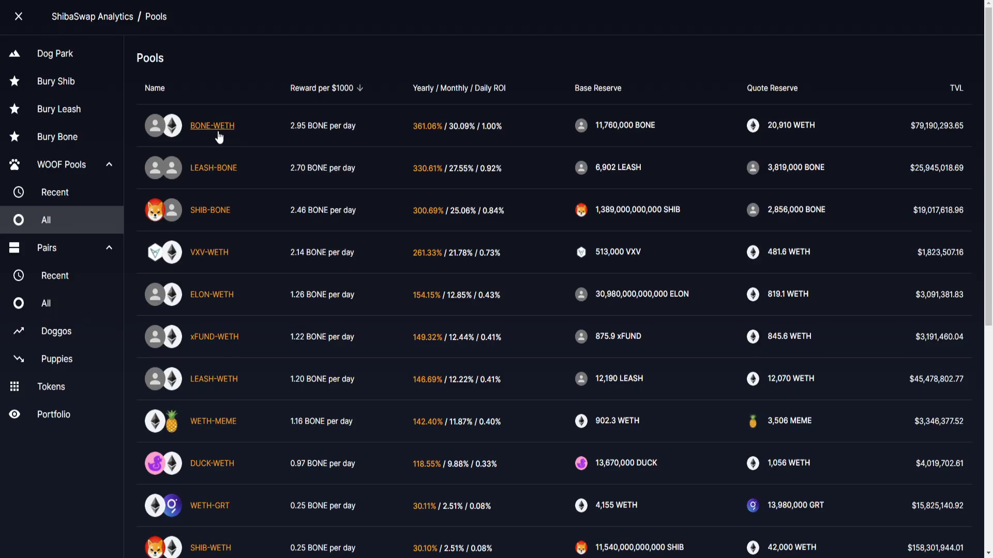
{"action": "mouse_move", "coordinate": [345, 135]}
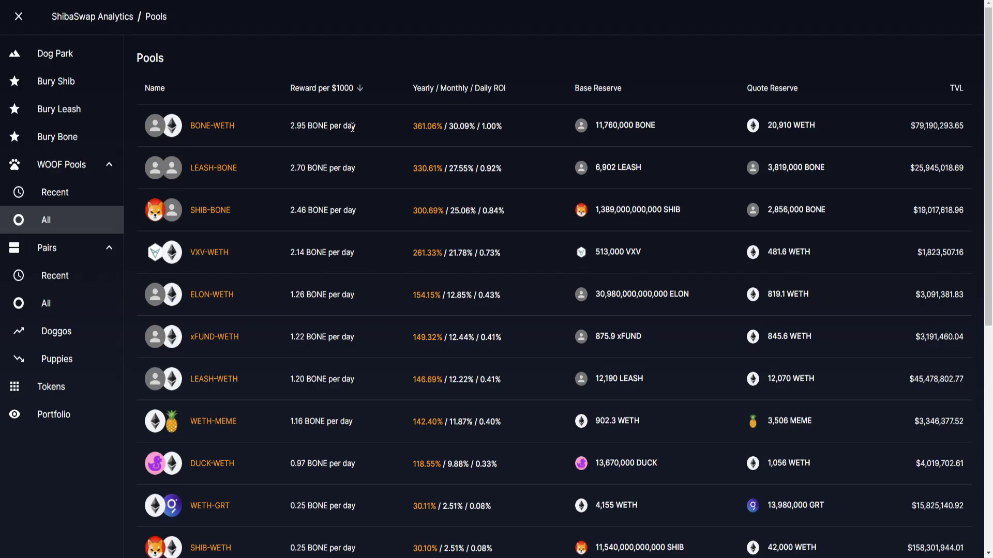
{"action": "mouse_move", "coordinate": [291, 120]}
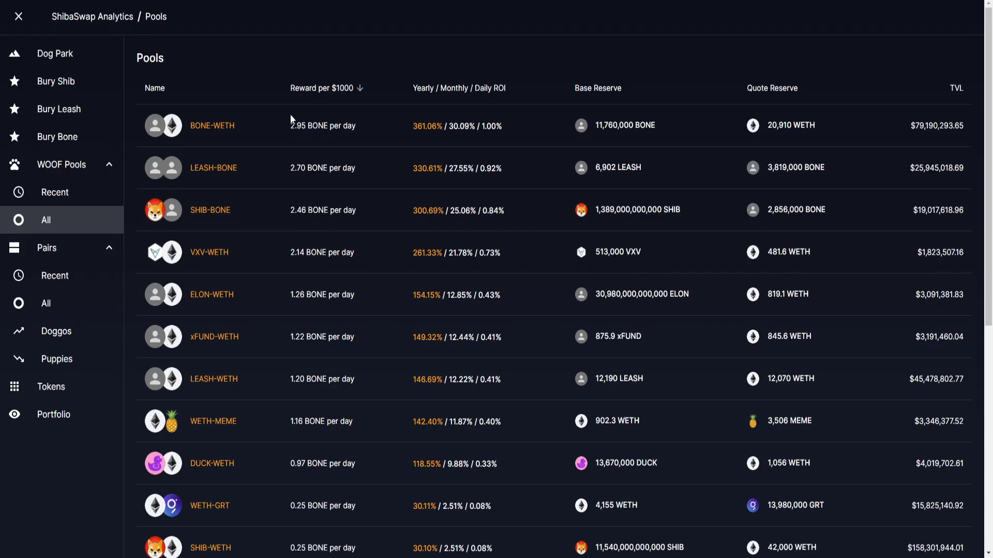
{"action": "mouse_move", "coordinate": [325, 147]}
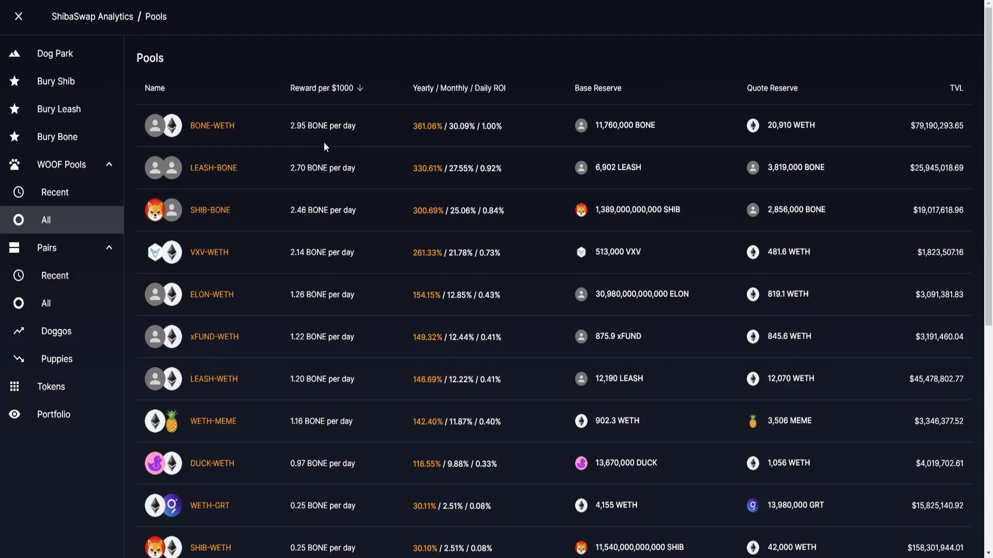
{"action": "mouse_move", "coordinate": [325, 144]}
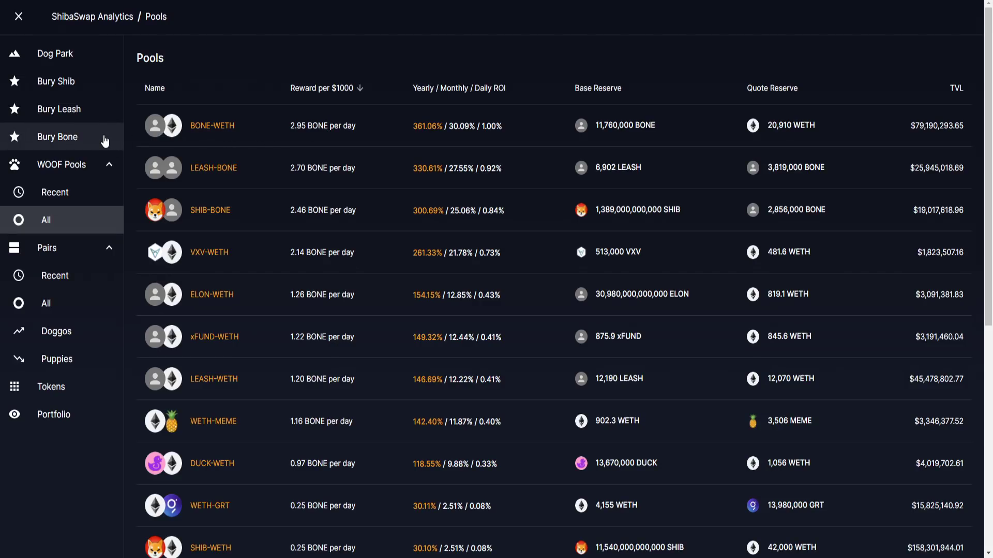
{"action": "mouse_move", "coordinate": [458, 122]}
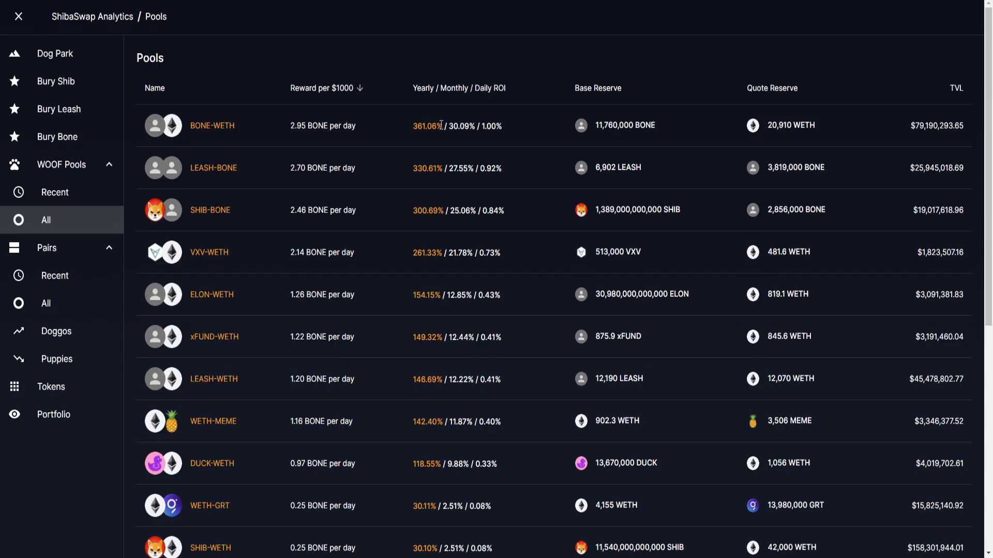
{"action": "mouse_move", "coordinate": [417, 139]}
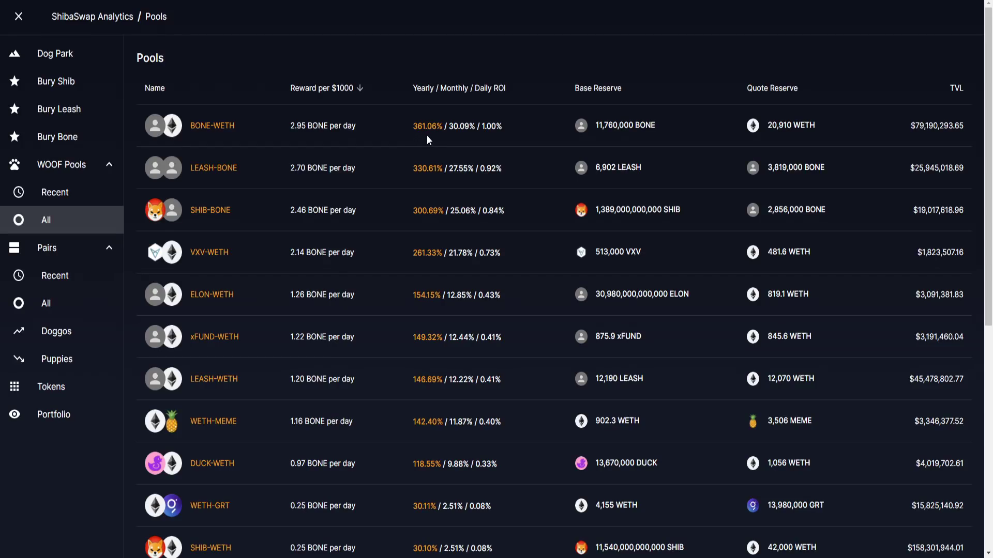
{"action": "mouse_move", "coordinate": [382, 145]}
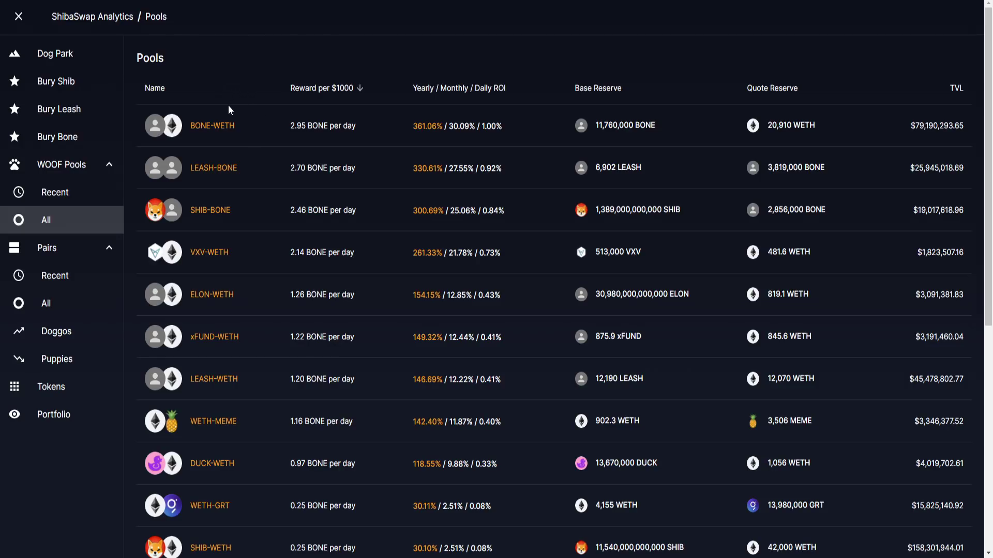
{"action": "mouse_move", "coordinate": [224, 95]}
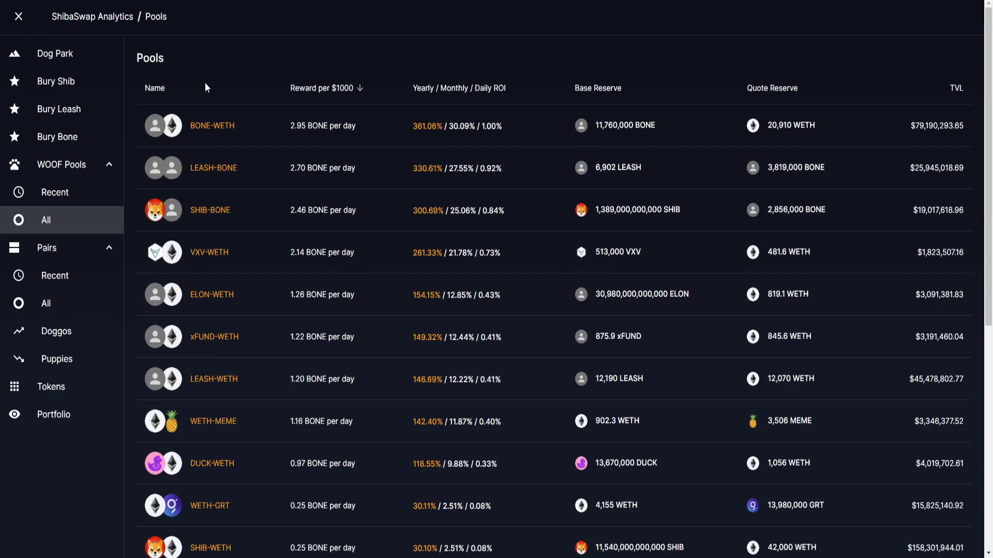
Go from Bury Shib to Bury Leash stats, showing LEASH APY 102.41%.
{"action": "left_click", "coordinate": [56, 82]}
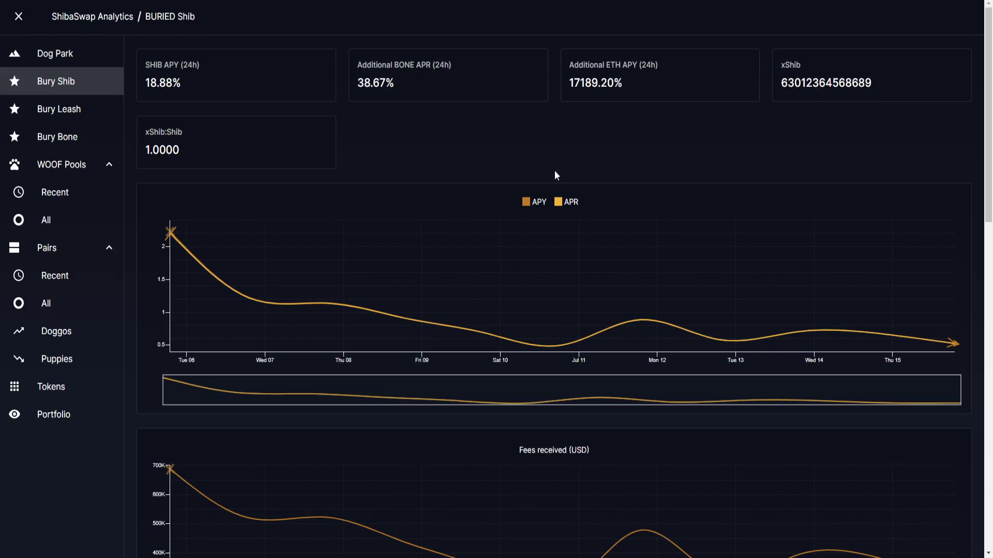
{"action": "mouse_move", "coordinate": [79, 139]}
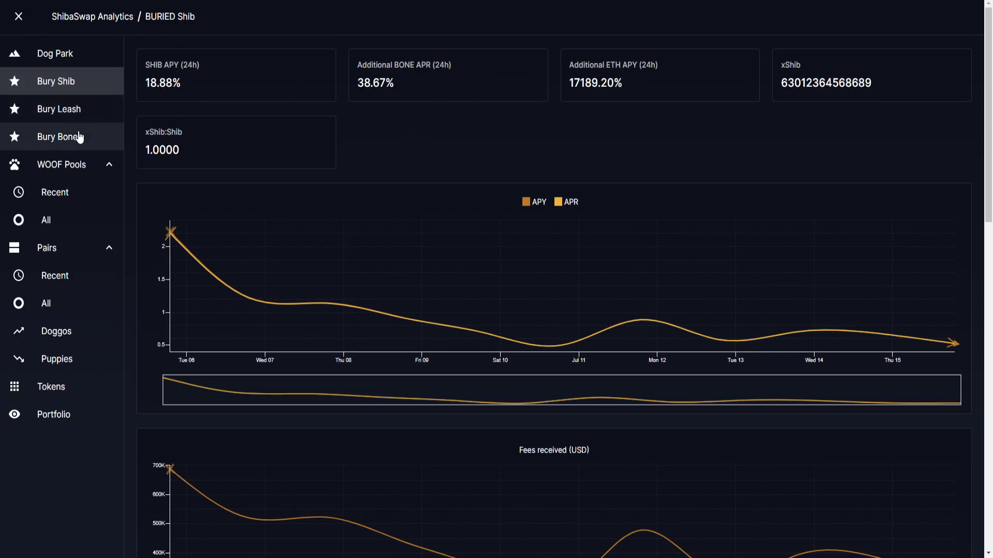
{"action": "left_click", "coordinate": [59, 108]}
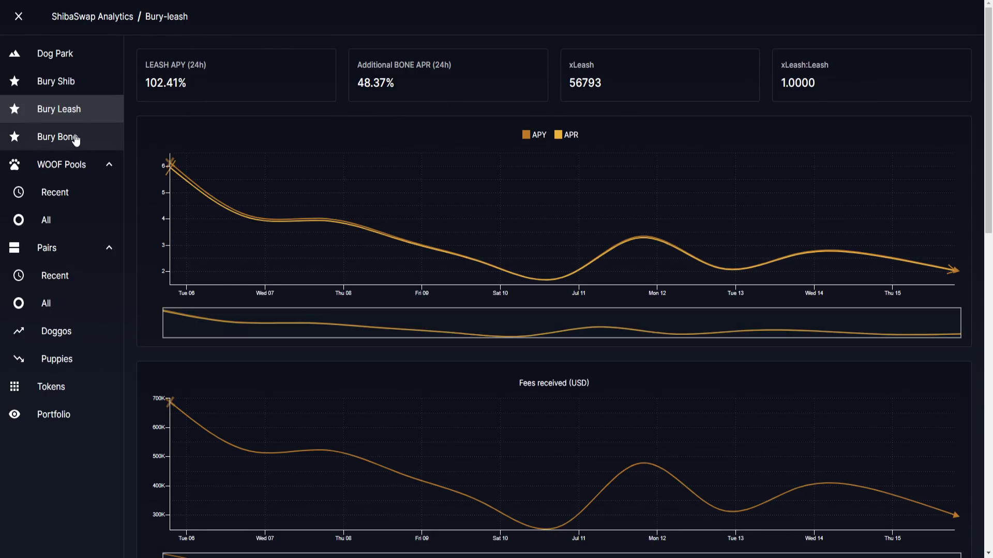
Check Bury Bone stats (BONE APY 53819.68%), then go back to Bury Shib.
{"action": "left_click", "coordinate": [57, 137]}
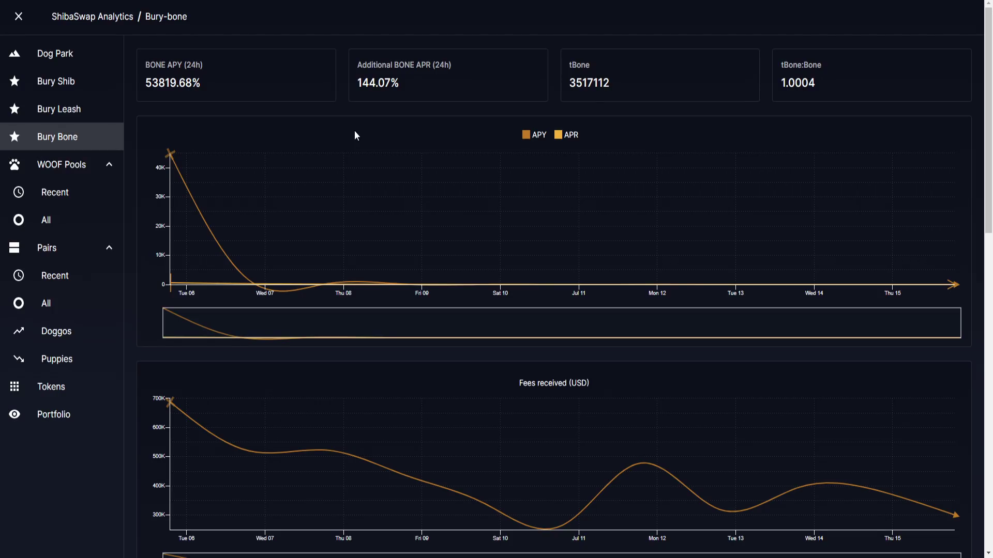
{"action": "mouse_move", "coordinate": [428, 130]}
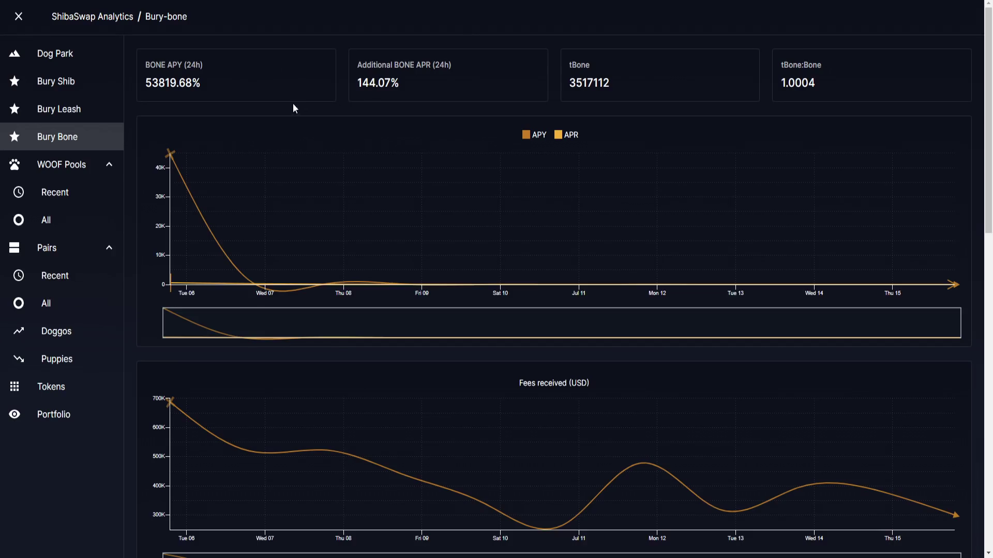
{"action": "mouse_move", "coordinate": [183, 87]}
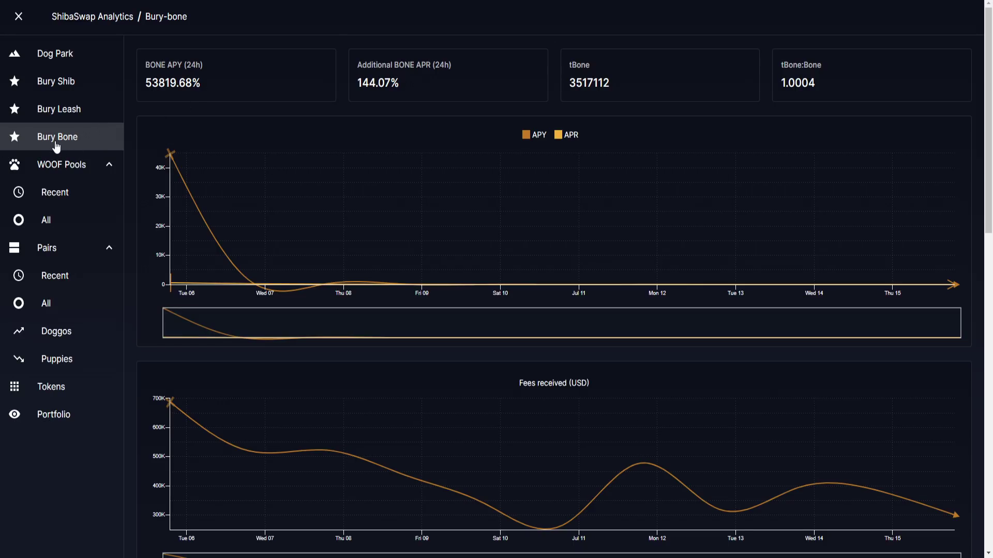
{"action": "mouse_move", "coordinate": [76, 99]}
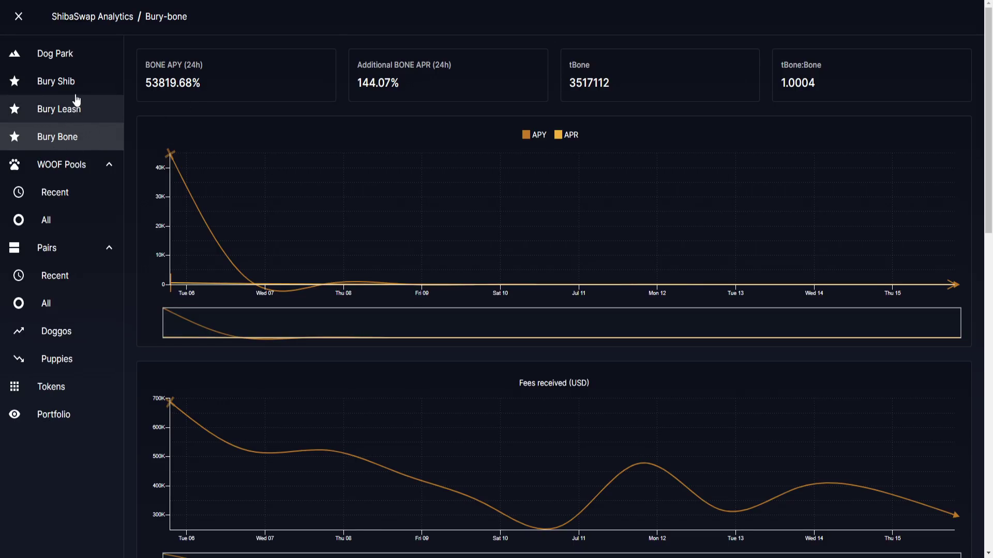
{"action": "left_click", "coordinate": [55, 80]}
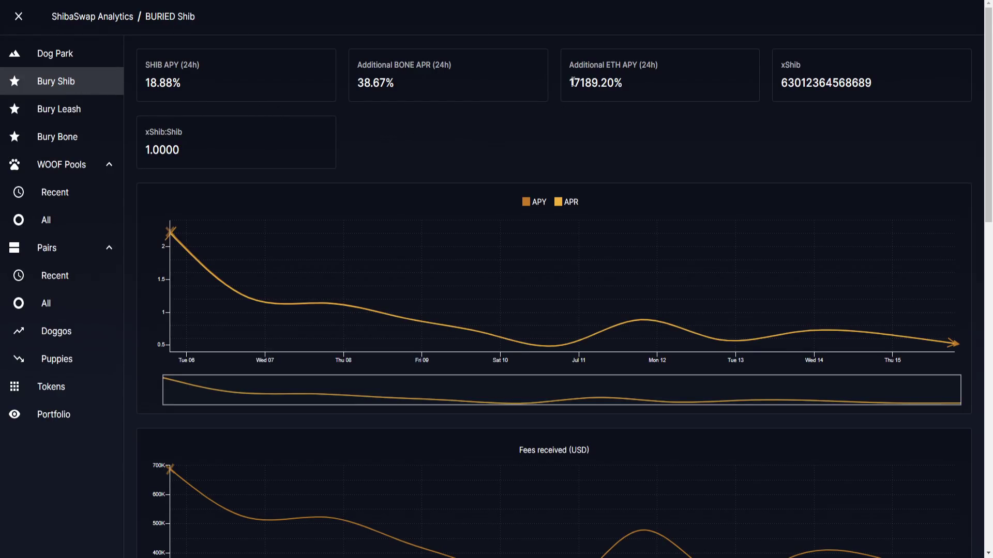
{"action": "mouse_move", "coordinate": [465, 90]}
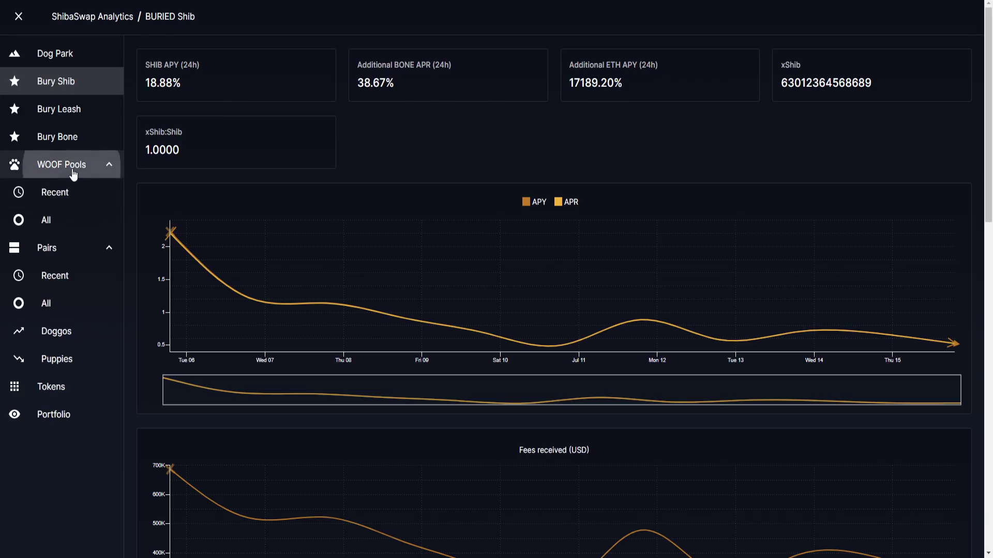
Show the Recently Added Pools table, including WETH-USDT at 0.10 BONE per day.
{"action": "left_click", "coordinate": [54, 192]}
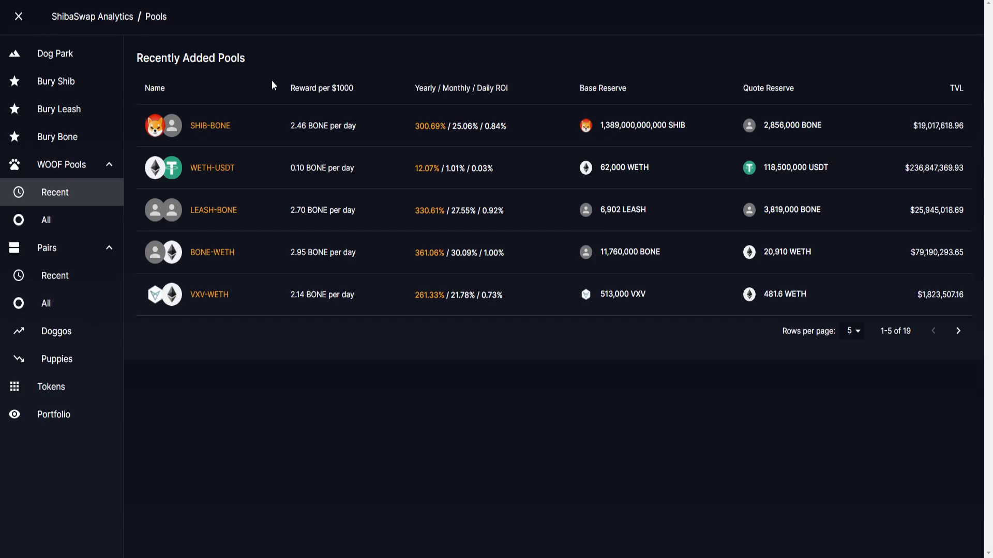
{"action": "mouse_move", "coordinate": [328, 256]}
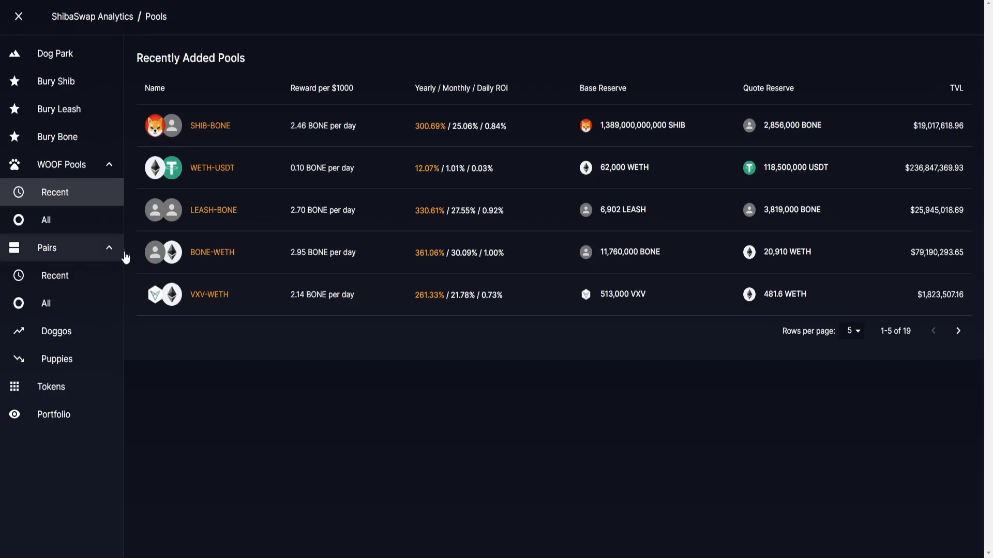
{"action": "mouse_move", "coordinate": [311, 268]}
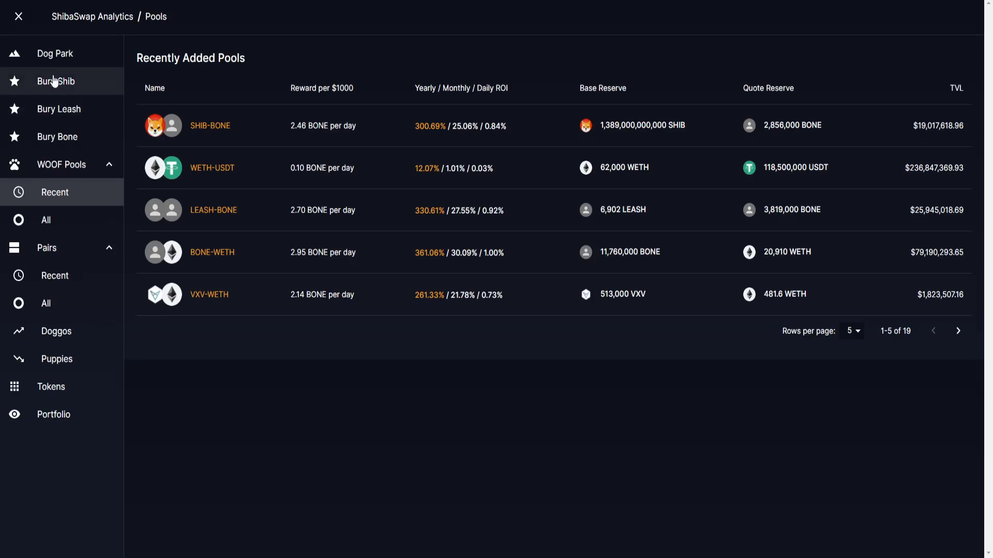
Open the Bury Shib stats showing SHIB APY 18.88% and ETH APY 17189.20%.
{"action": "left_click", "coordinate": [55, 81]}
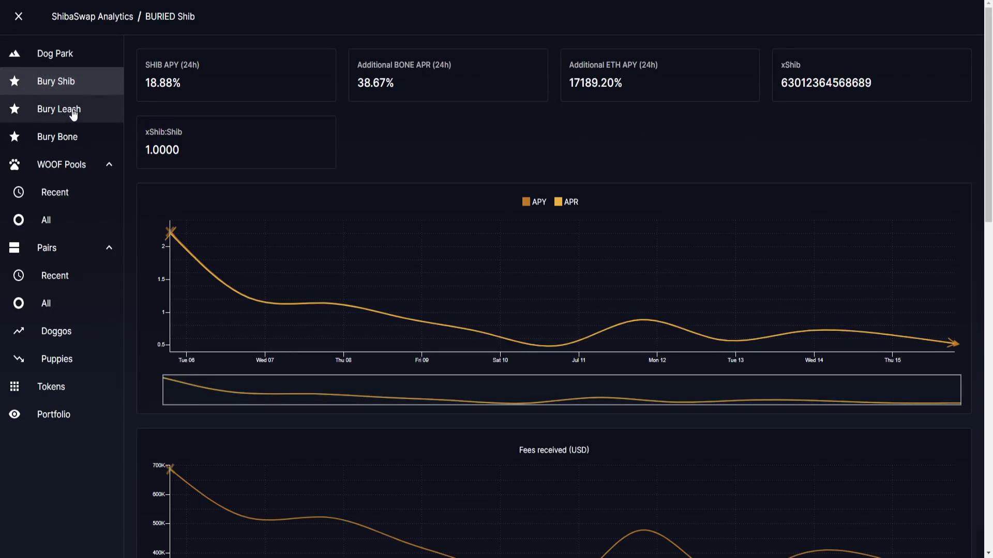
{"action": "mouse_move", "coordinate": [463, 124]}
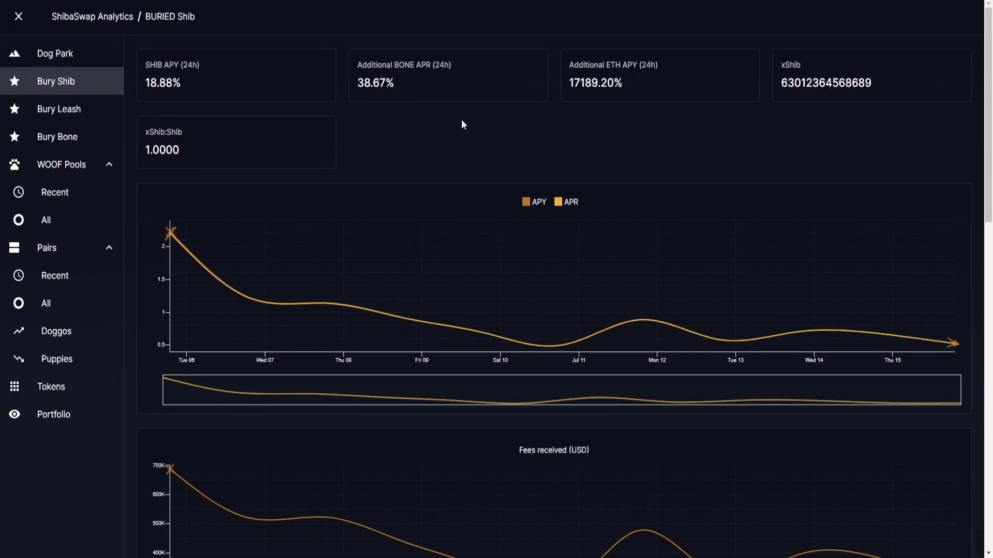
{"action": "mouse_move", "coordinate": [545, 127]}
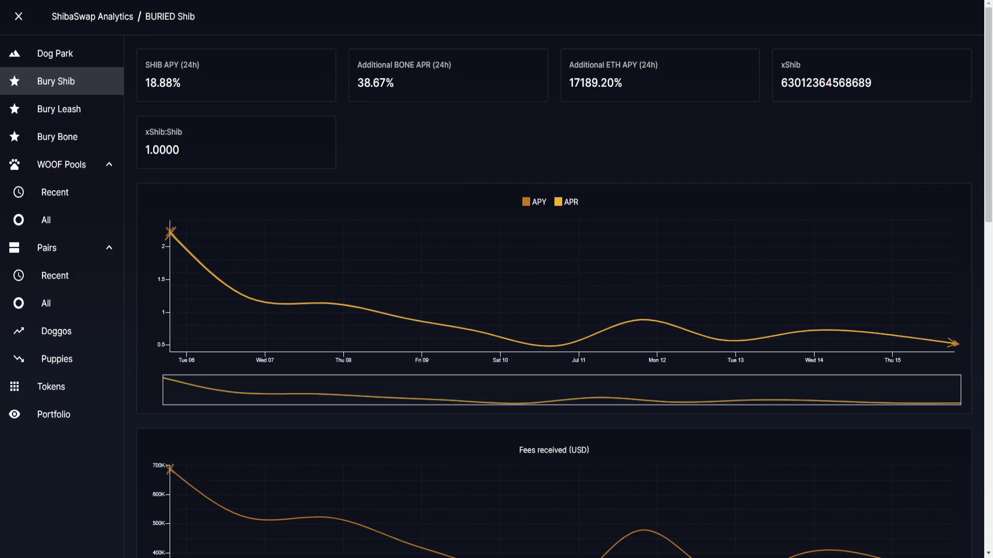
{"action": "mouse_move", "coordinate": [480, 158]}
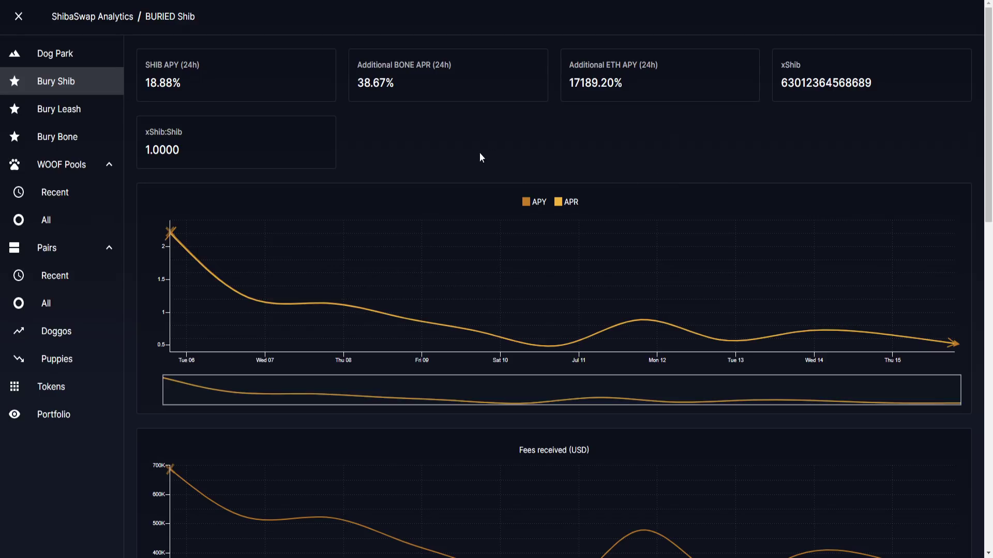
{"action": "mouse_move", "coordinate": [455, 138]}
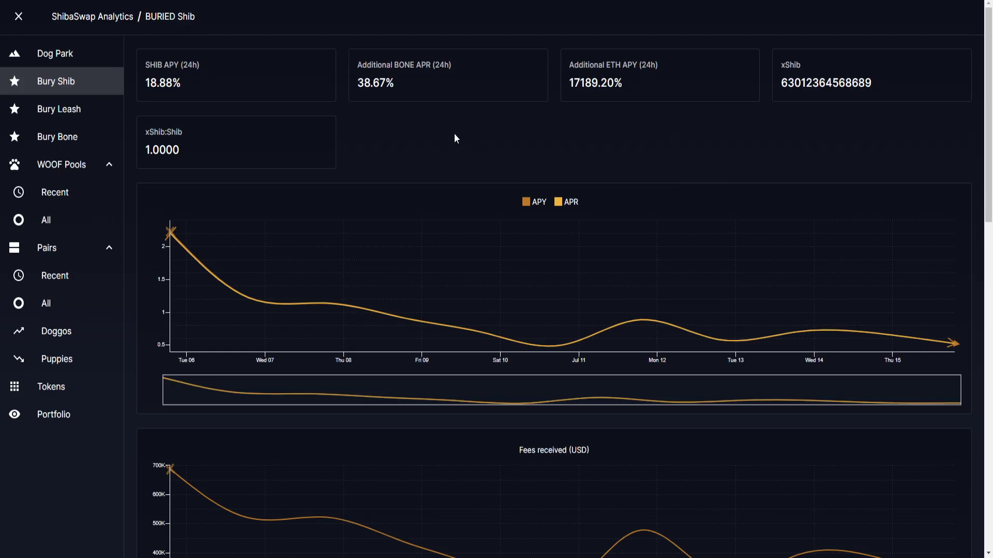
{"action": "mouse_move", "coordinate": [443, 132]}
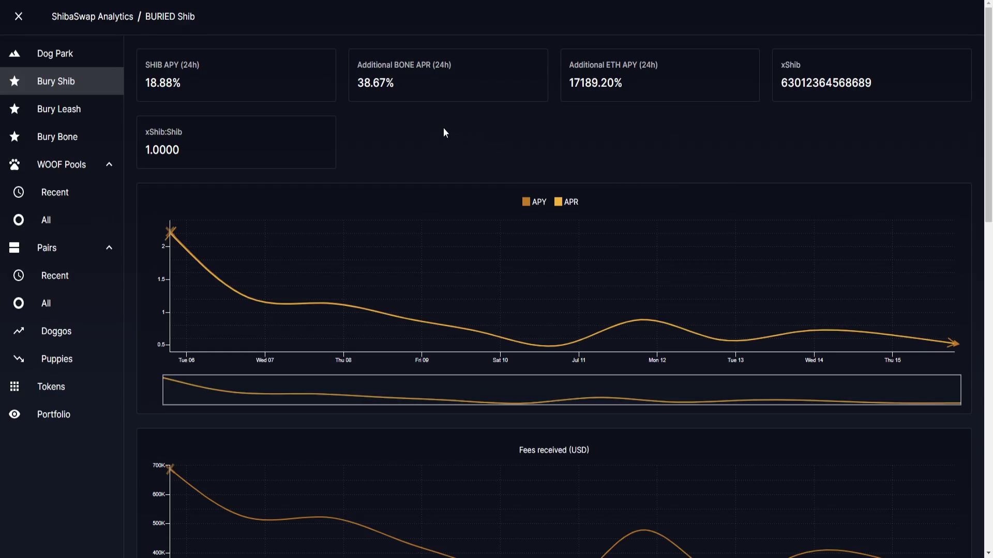
{"action": "mouse_move", "coordinate": [293, 110]}
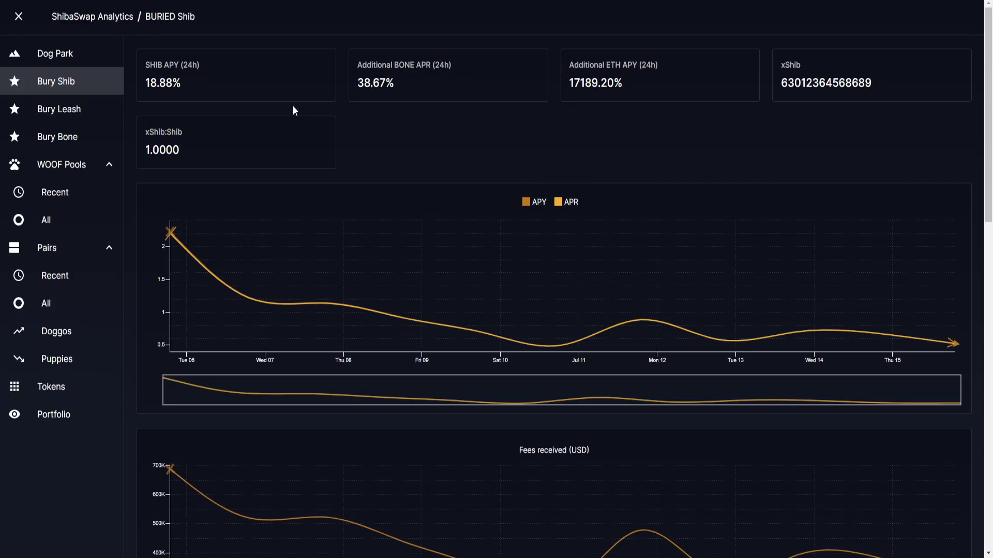